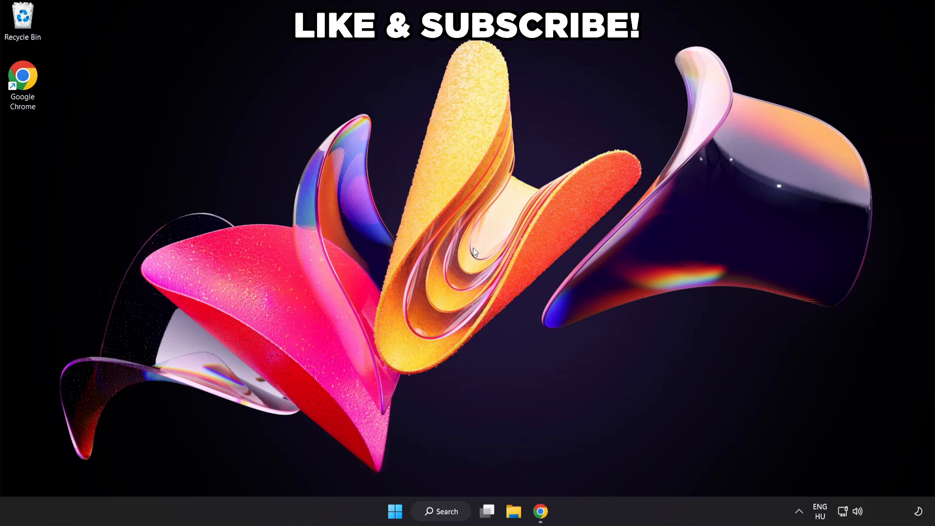
mouse_move(441, 511)
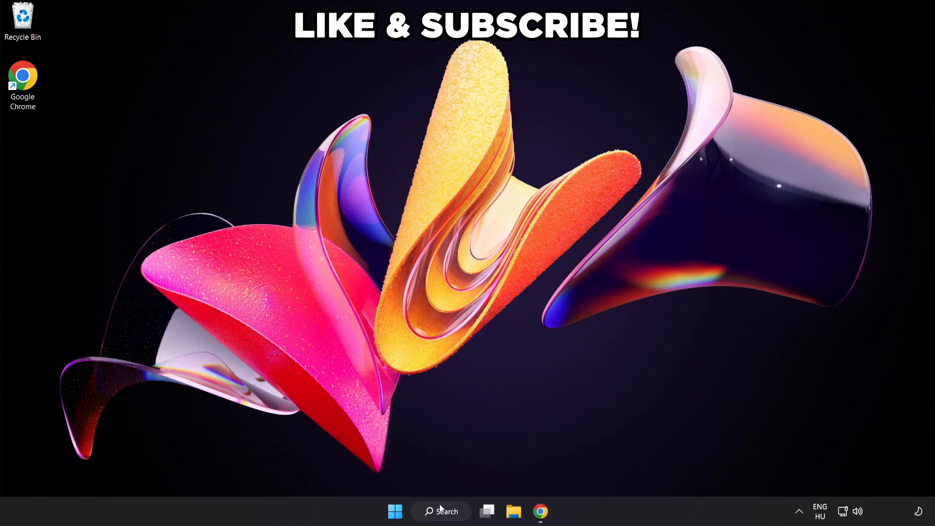
- Find Power Options by searching 'edit power plan', activate High performance, and close the window
click(441, 511)
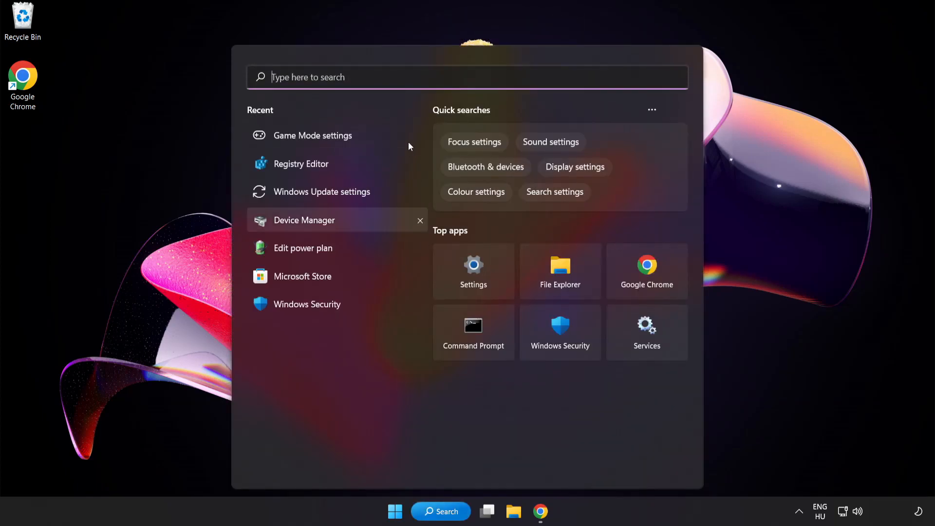
text(edit power plan)
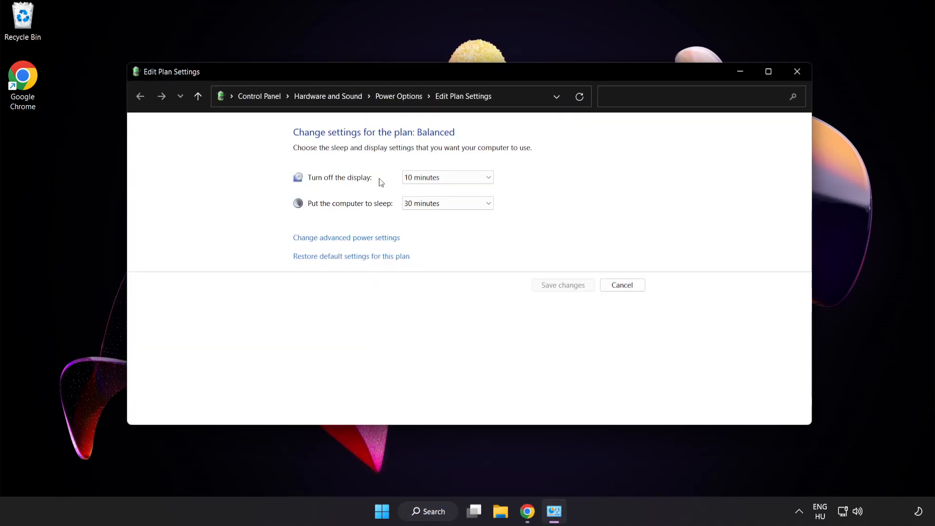
mouse_move(399, 96)
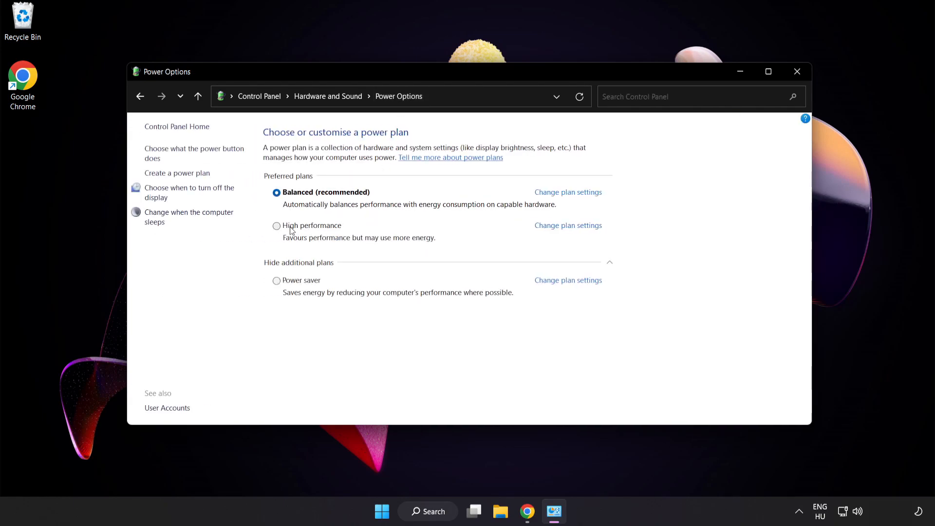
mouse_move(310, 230)
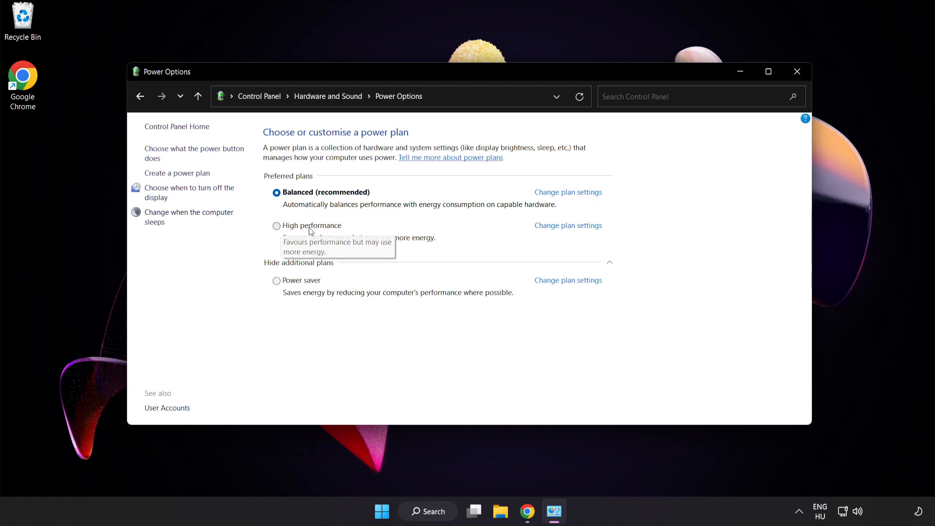
click(276, 225)
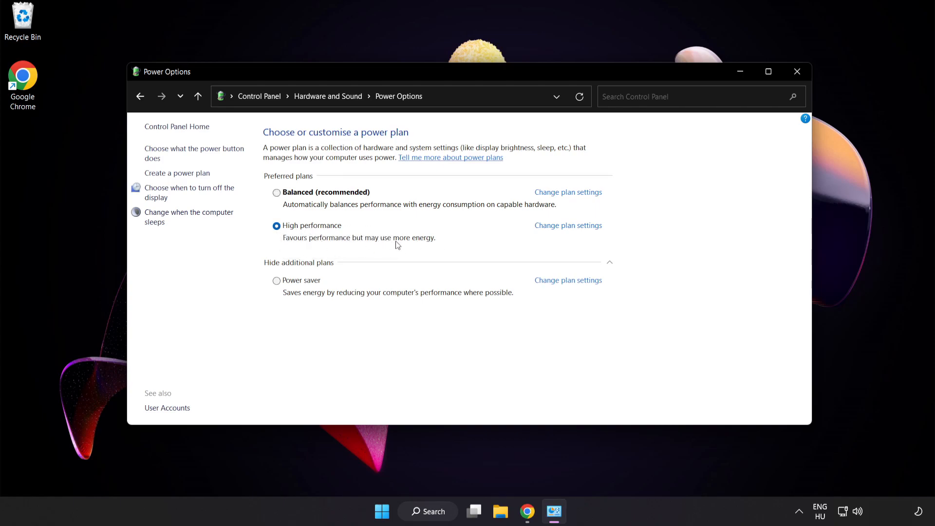
mouse_move(797, 71)
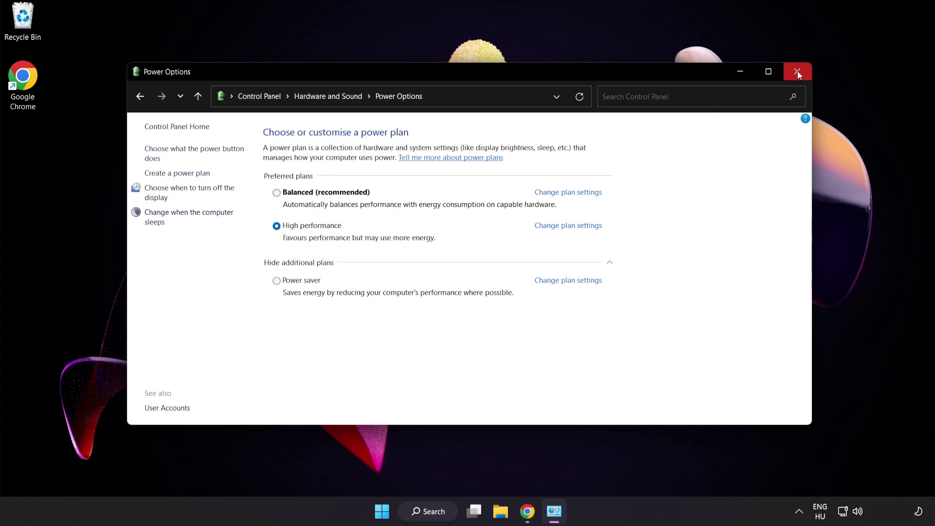
mouse_move(797, 71)
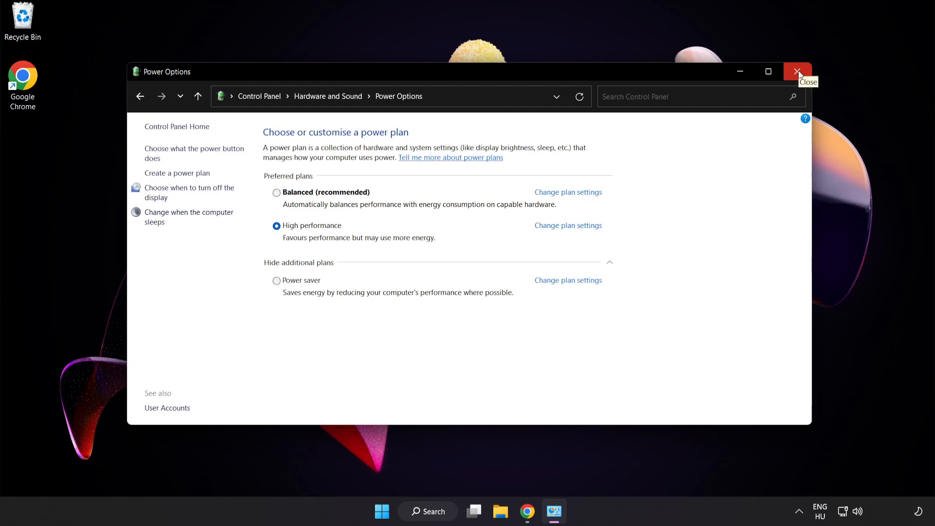
click(797, 72)
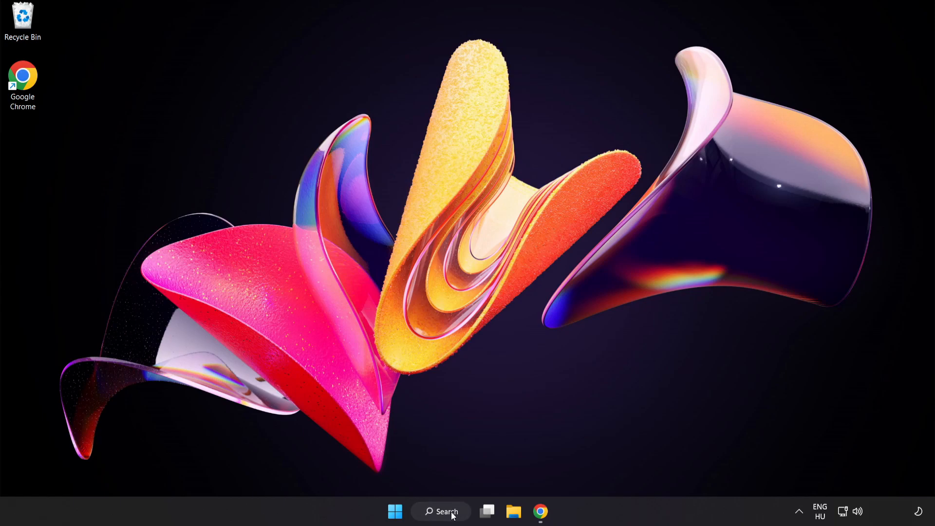
click(440, 510)
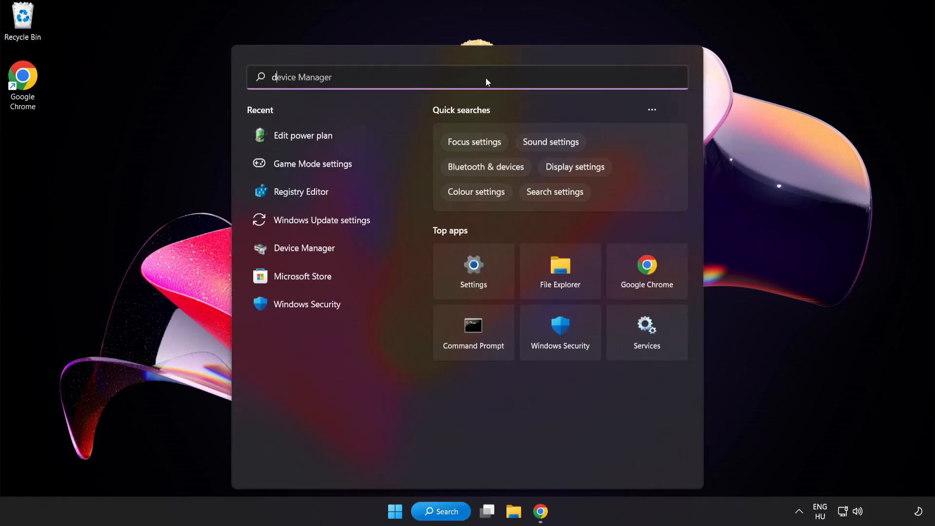
text(device manager)
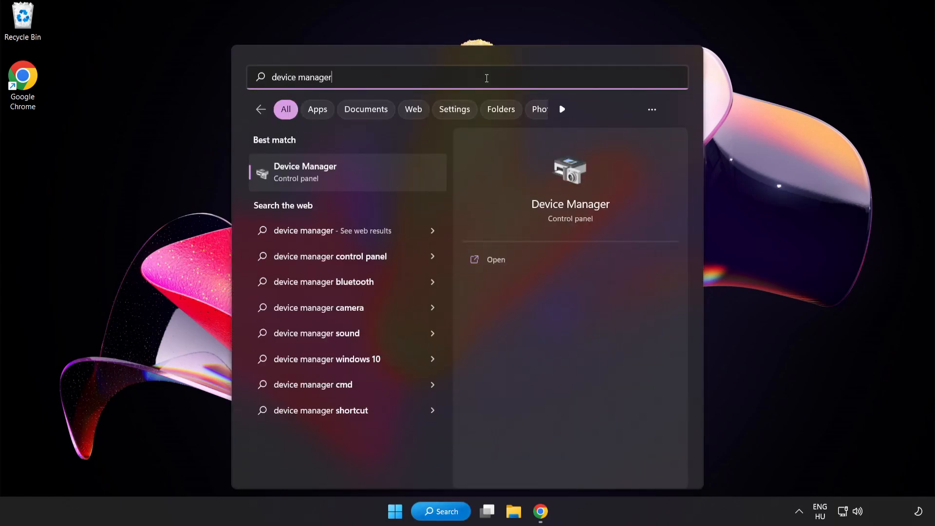
mouse_move(383, 180)
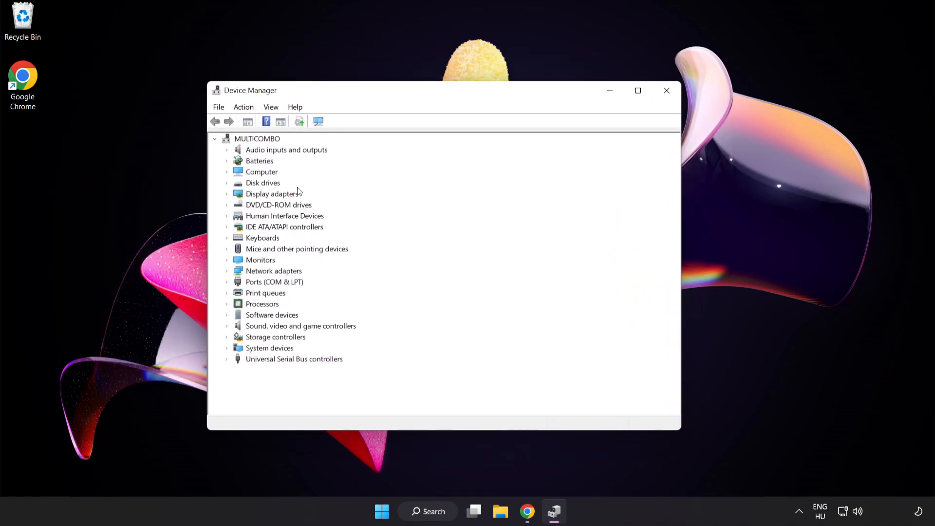
click(272, 194)
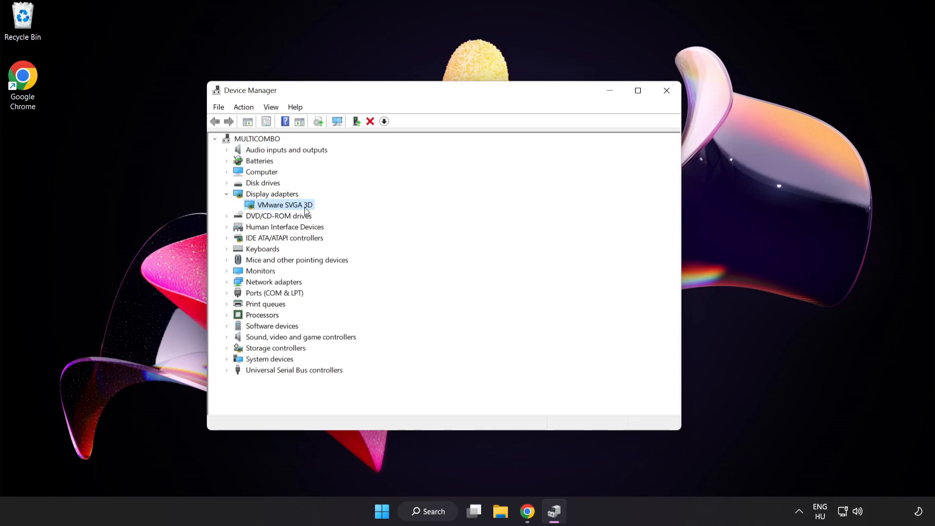
mouse_move(302, 210)
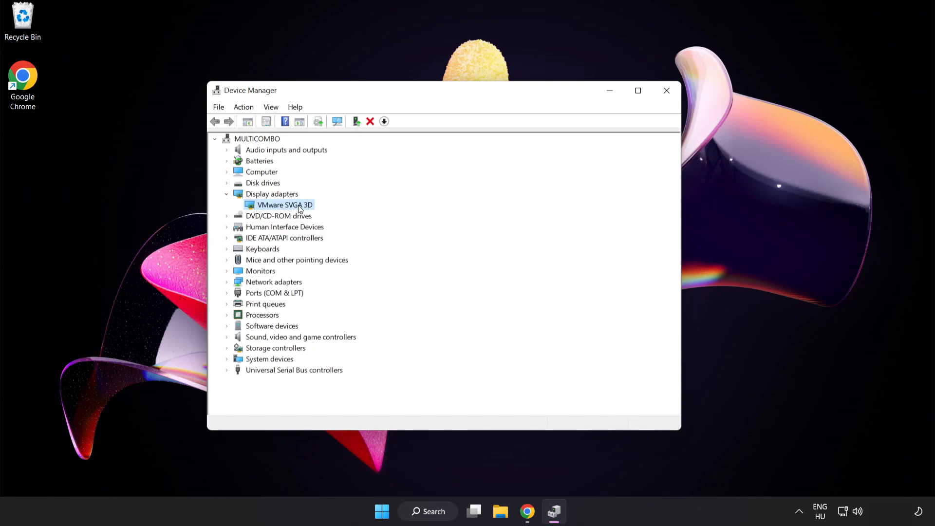
right_click(281, 204)
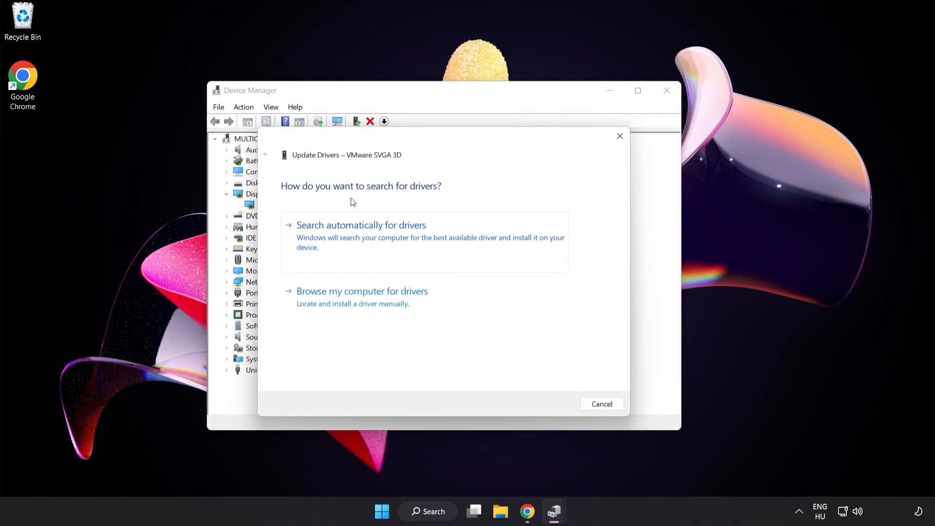
mouse_move(321, 232)
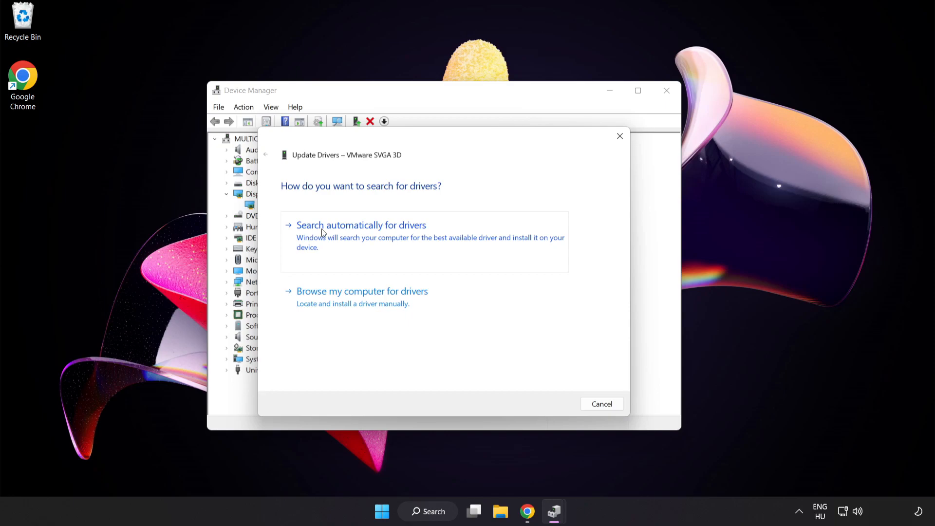
click(361, 225)
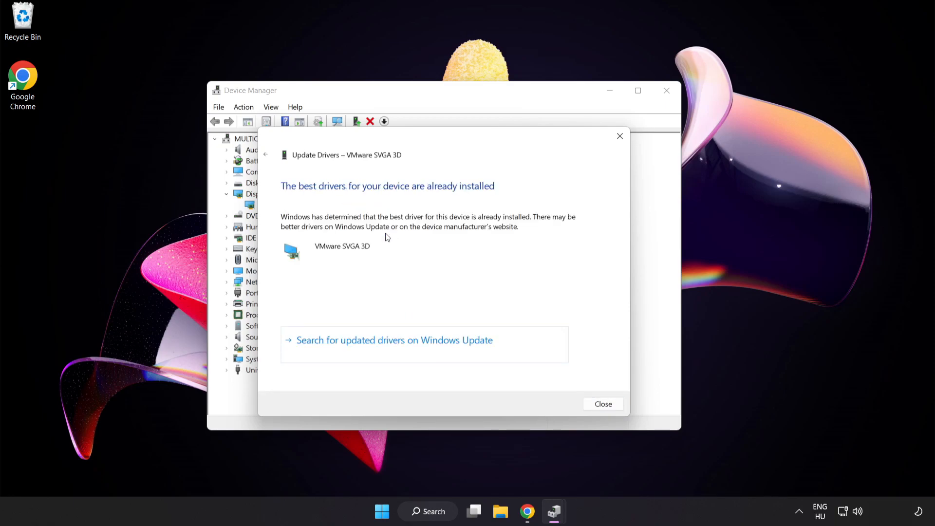
mouse_move(398, 198)
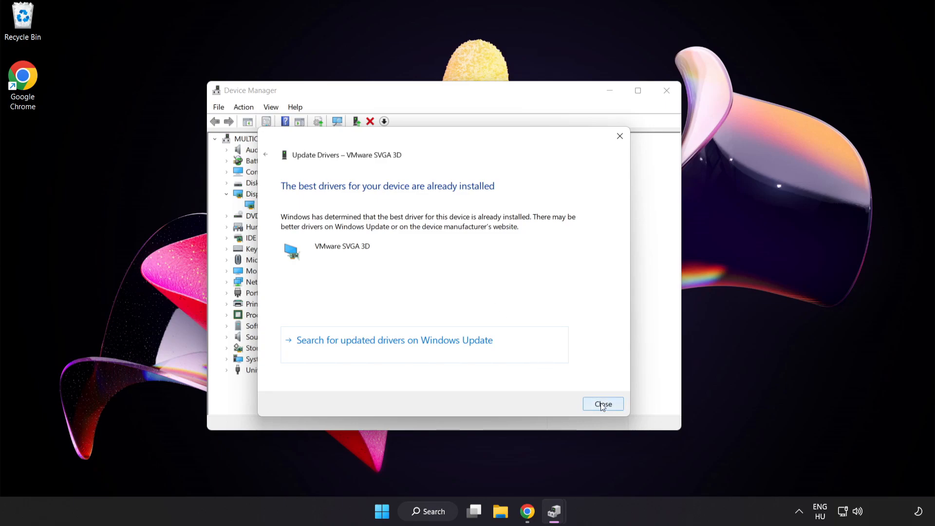
click(602, 403)
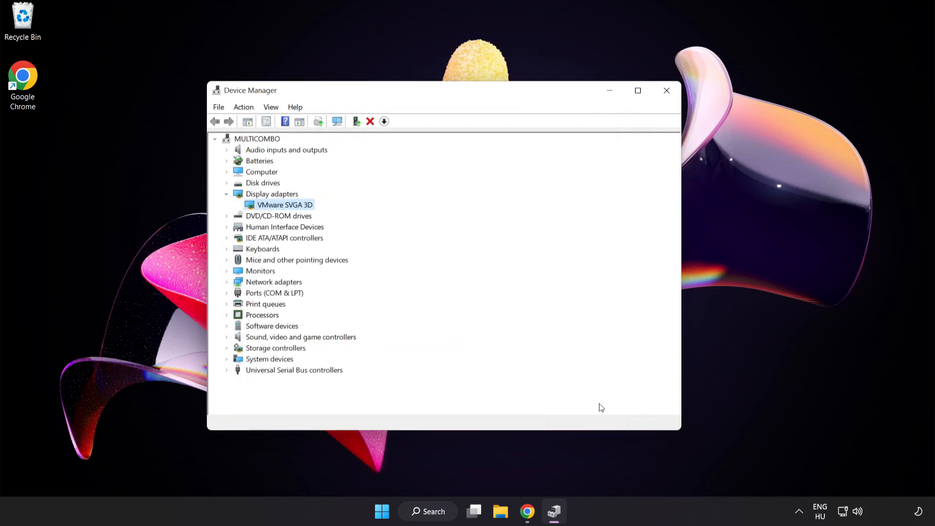
mouse_move(666, 90)
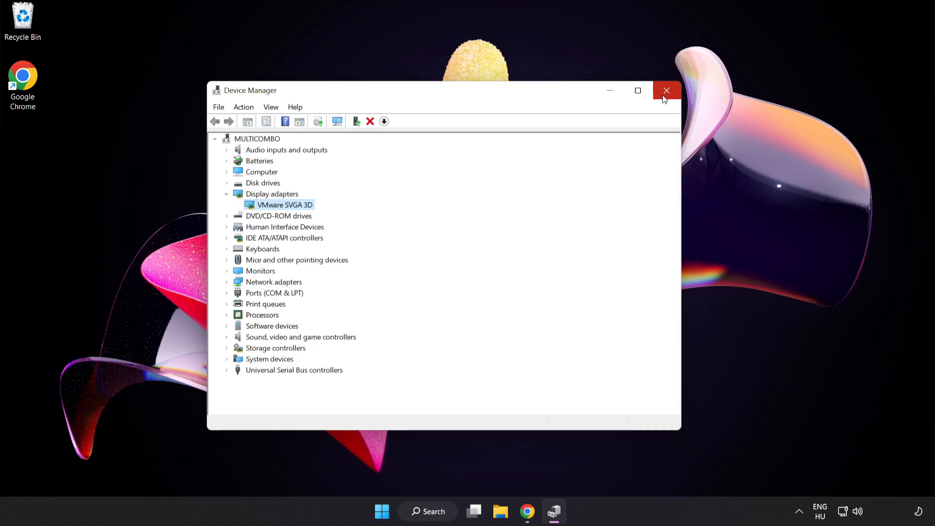
click(666, 90)
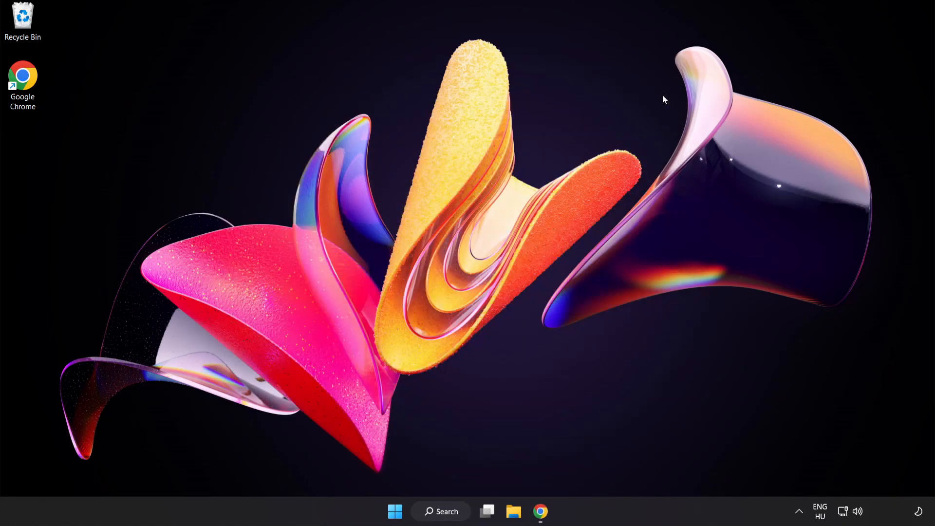
mouse_move(464, 480)
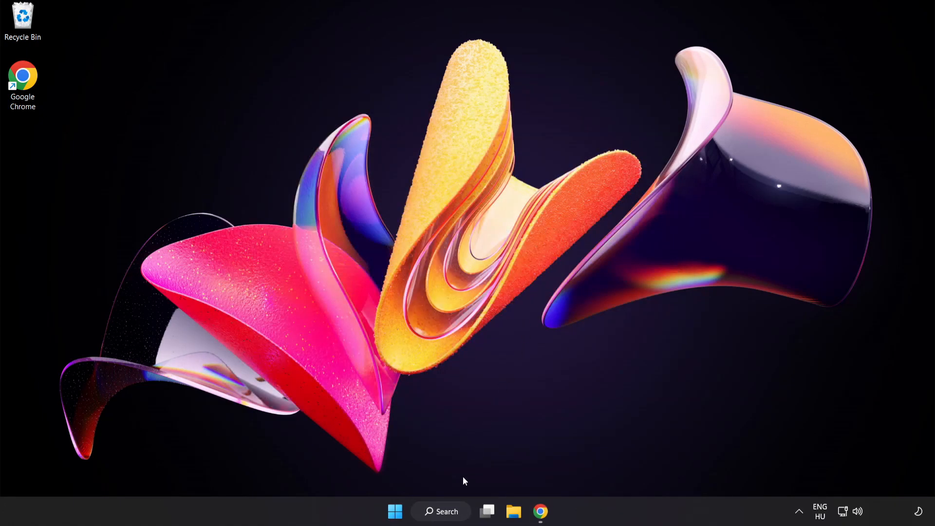
- Search 'game mode settings' and switch Game Mode on
click(441, 510)
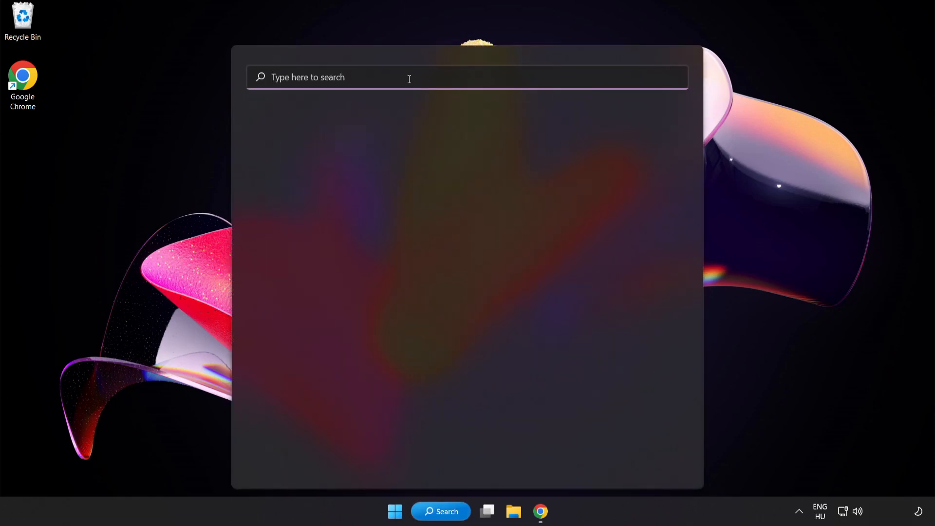
text(game mode settings)
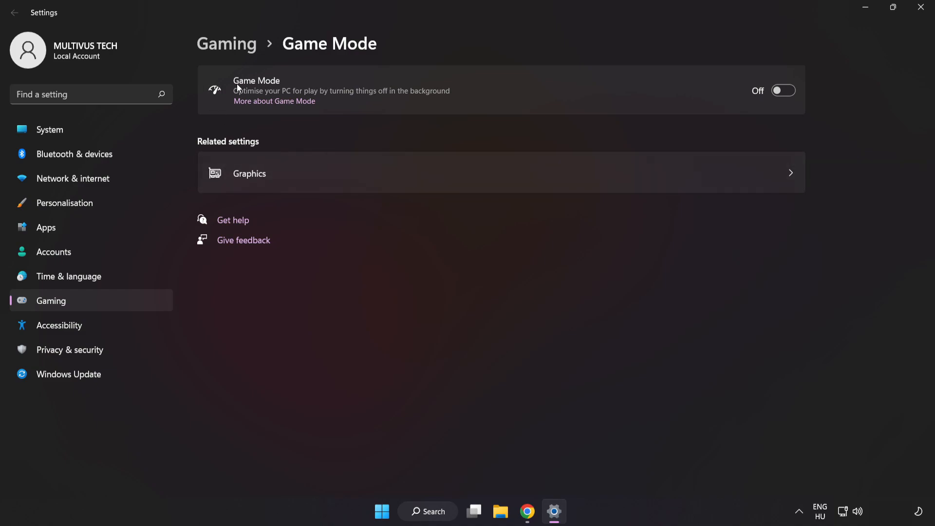
mouse_move(782, 90)
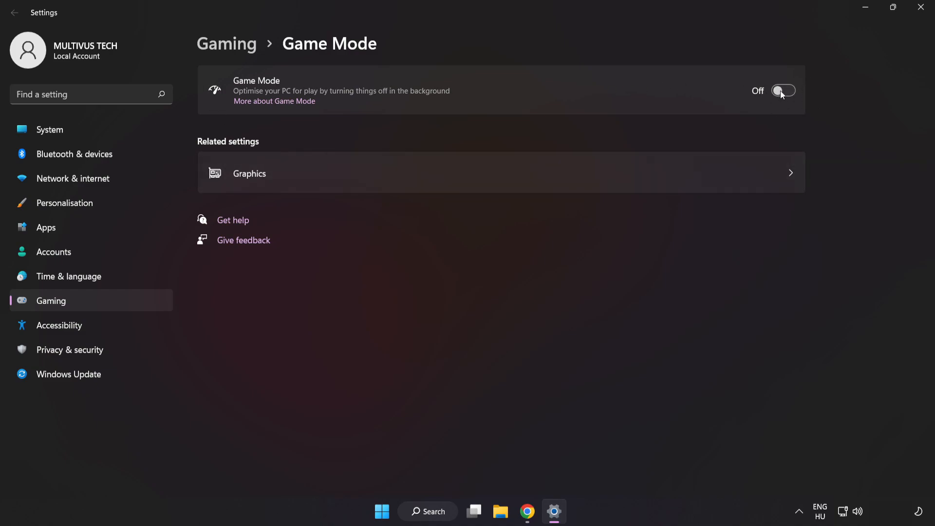
click(783, 91)
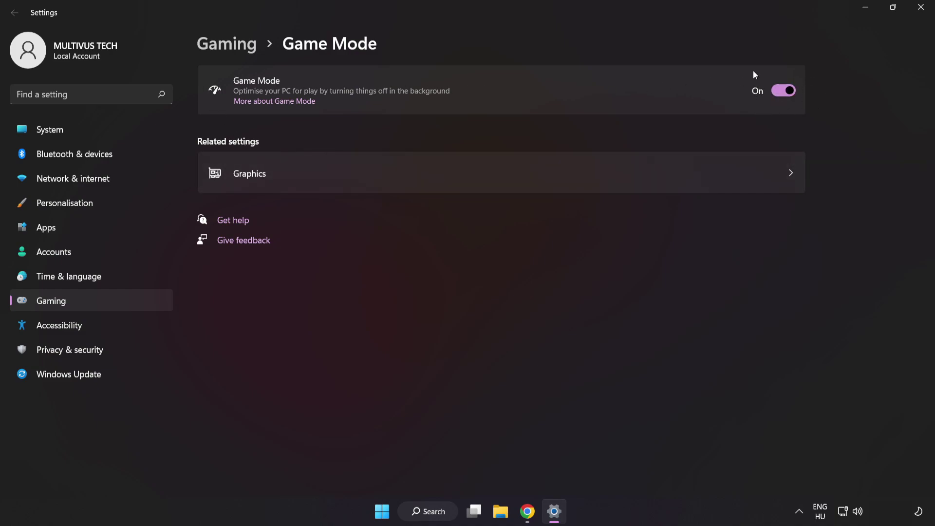
mouse_move(251, 75)
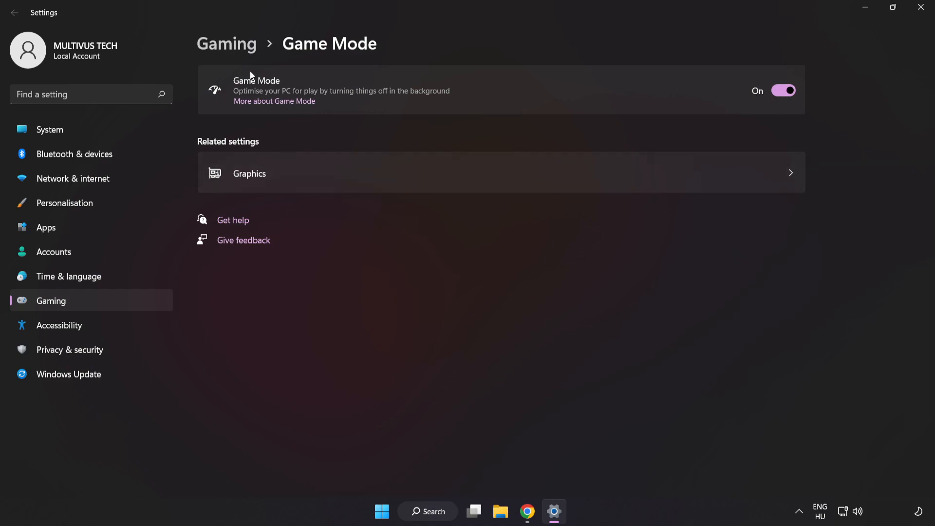
mouse_move(231, 51)
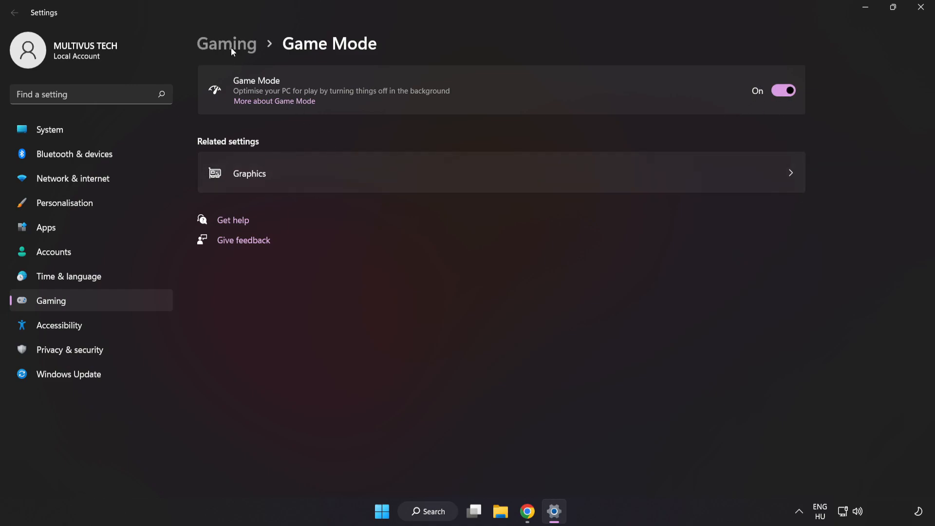
- Turn off the controller button opening Xbox Game Bar and close Settings
click(227, 43)
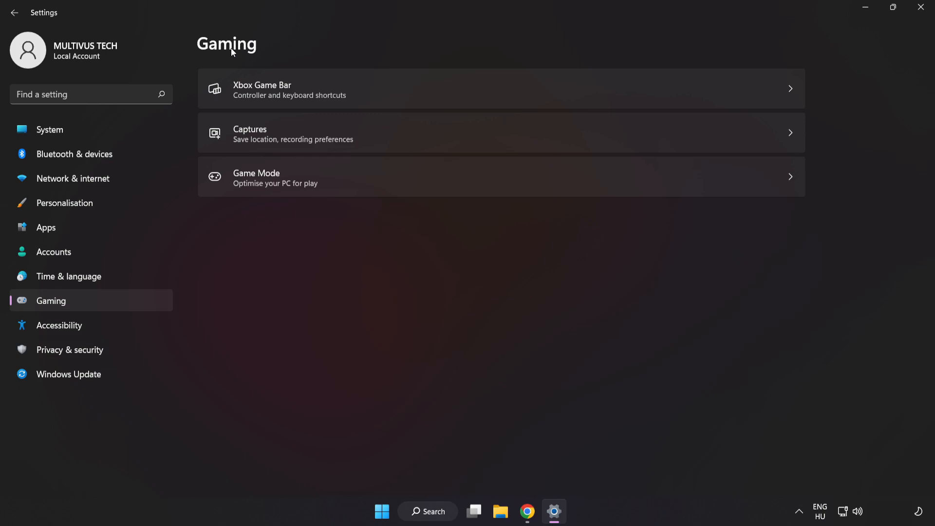
mouse_move(300, 92)
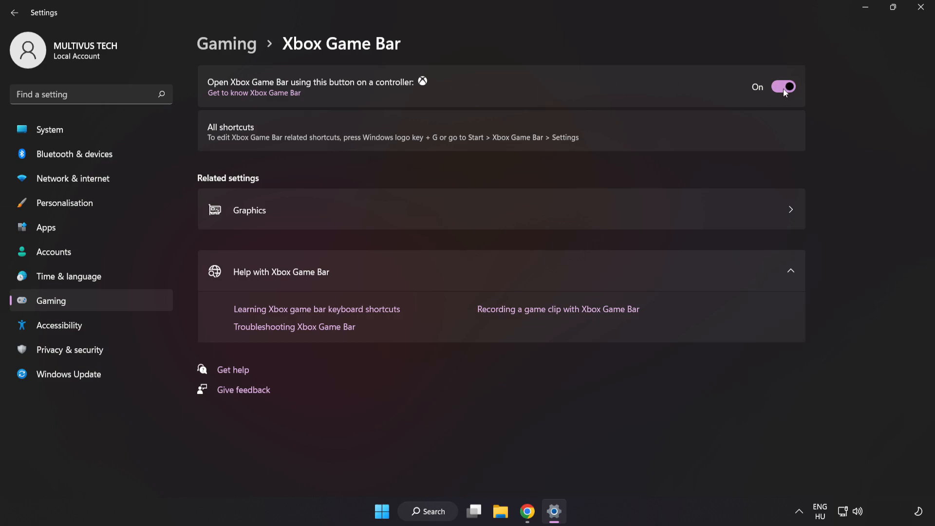
click(783, 87)
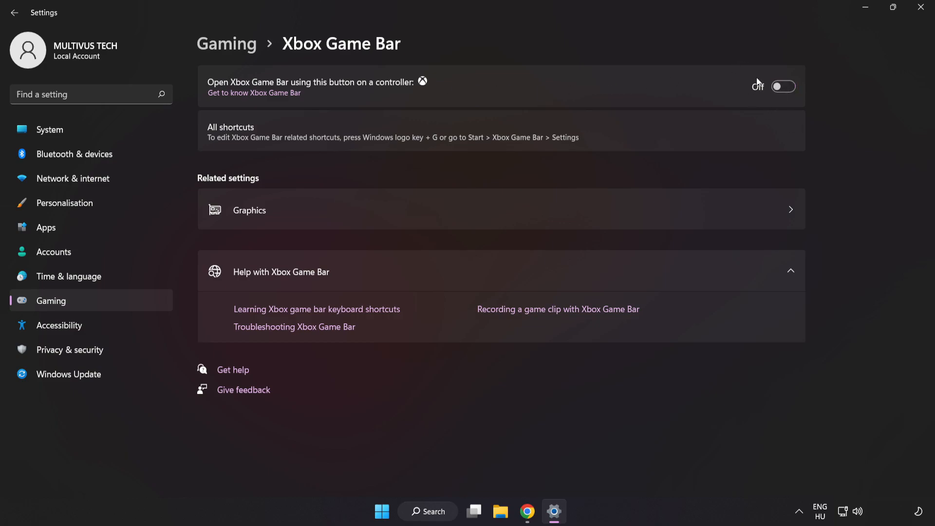
mouse_move(743, 88)
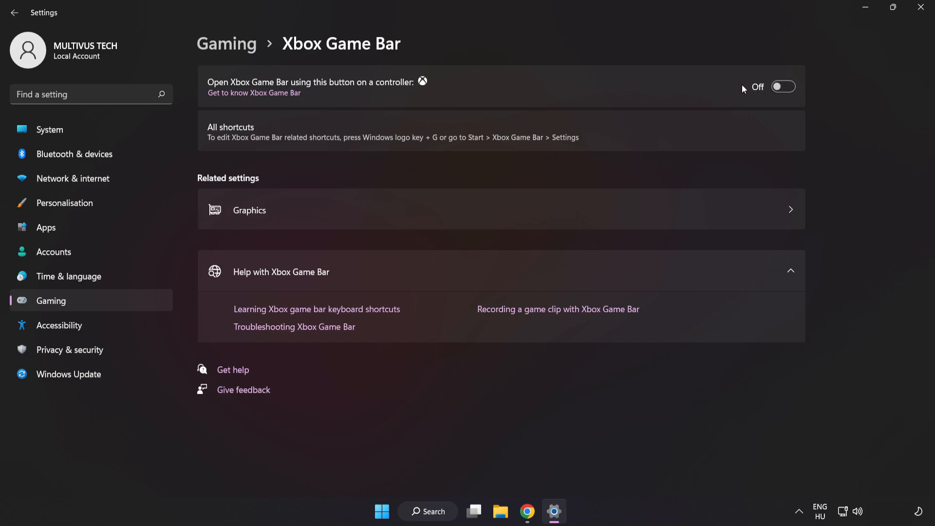
mouse_move(923, 7)
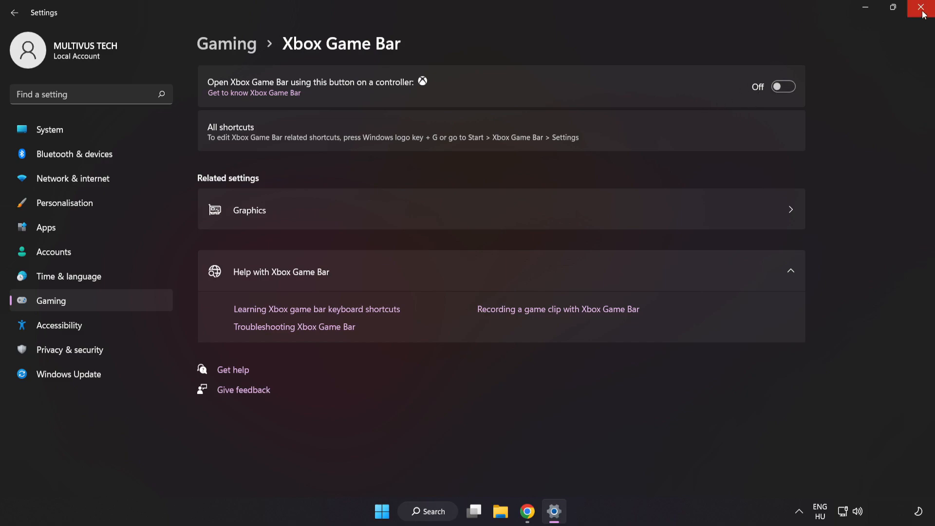
click(923, 8)
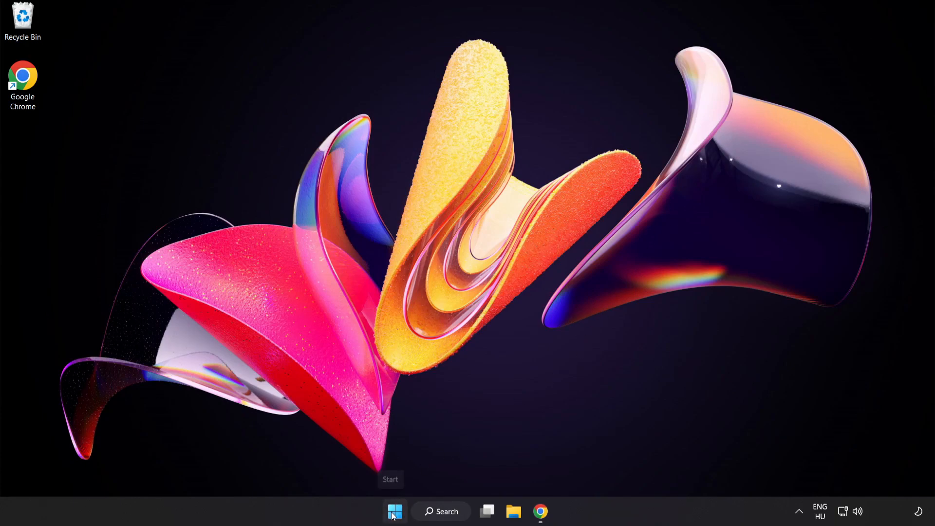
- Launch Task Manager from the Start context menu and scroll through running processes
right_click(394, 510)
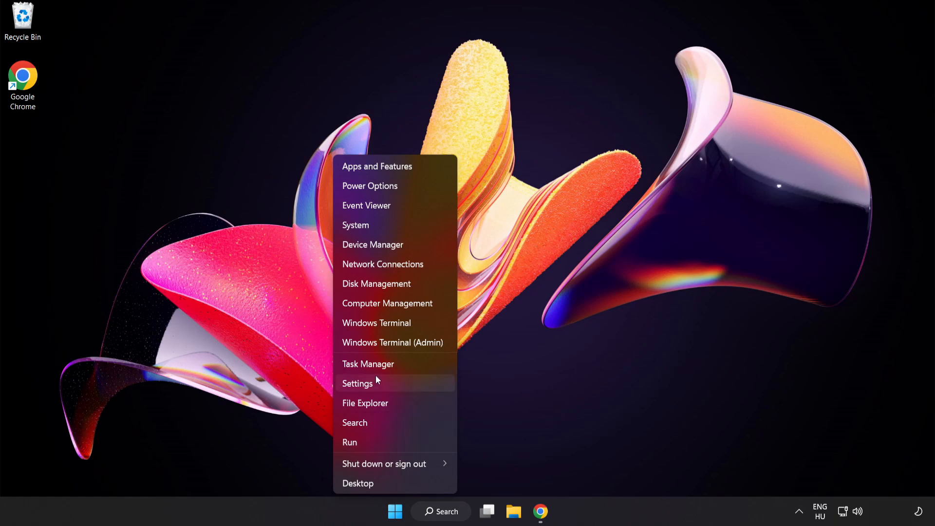
mouse_move(400, 364)
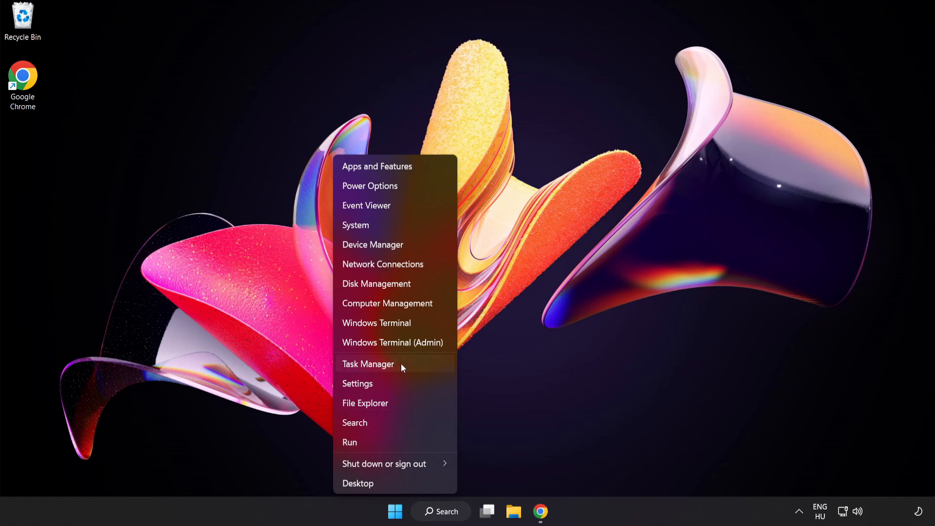
click(368, 364)
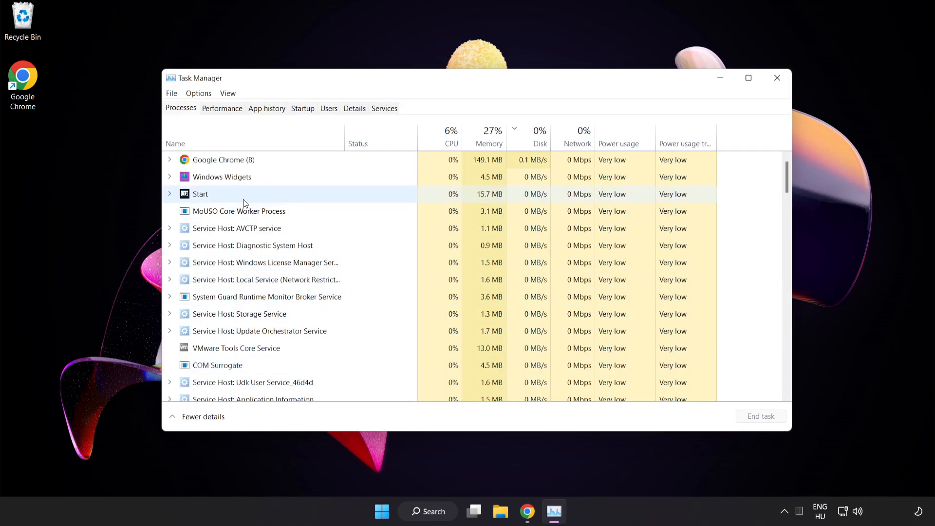
click(220, 159)
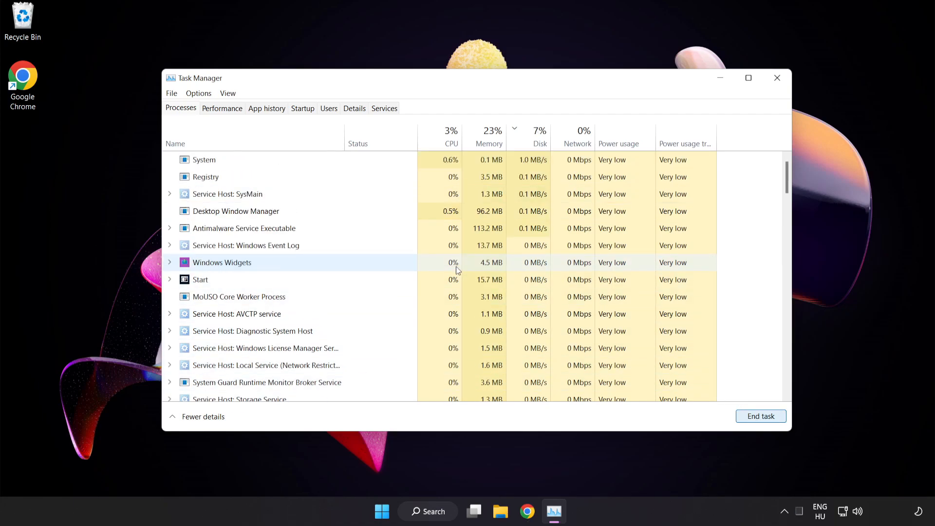
scroll(down, 3)
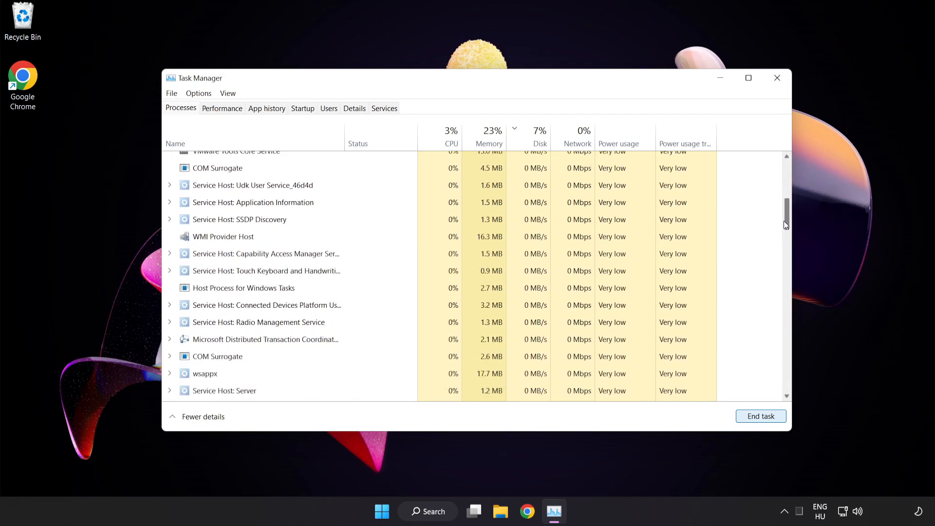
scroll(up, 3)
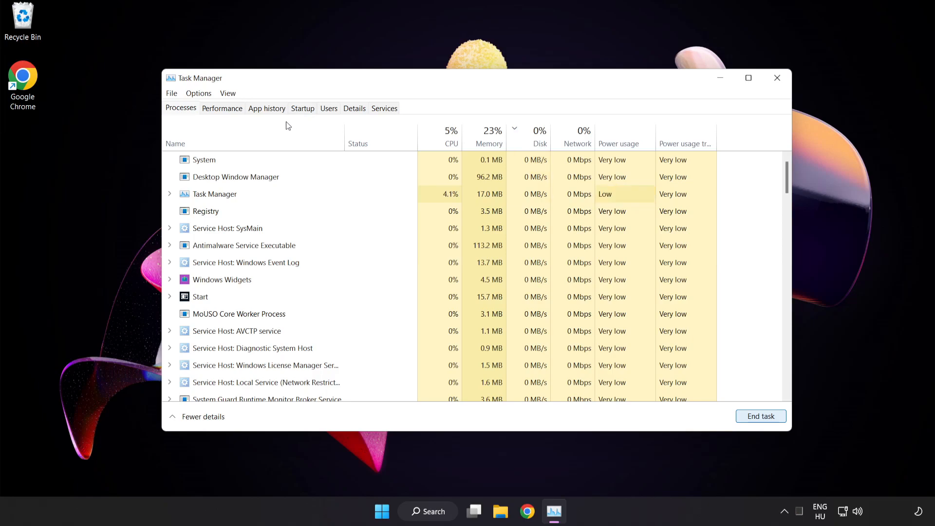
mouse_move(306, 113)
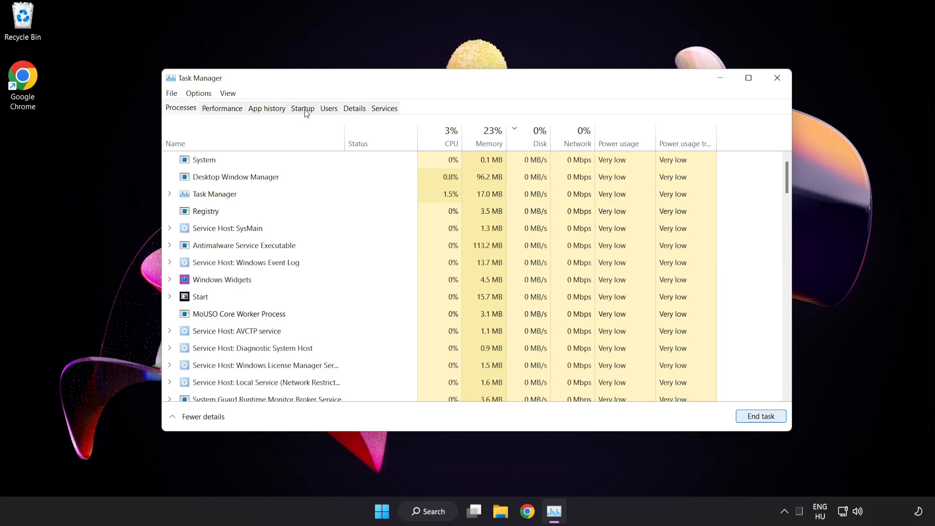
- Disable Cortana, Phone Link and Terminal on Task Manager's Startup tab
click(302, 108)
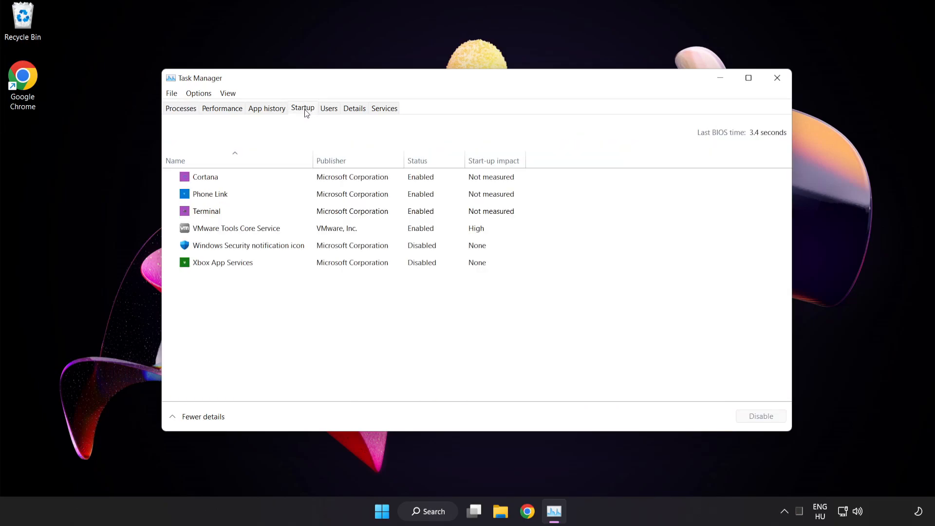
click(249, 245)
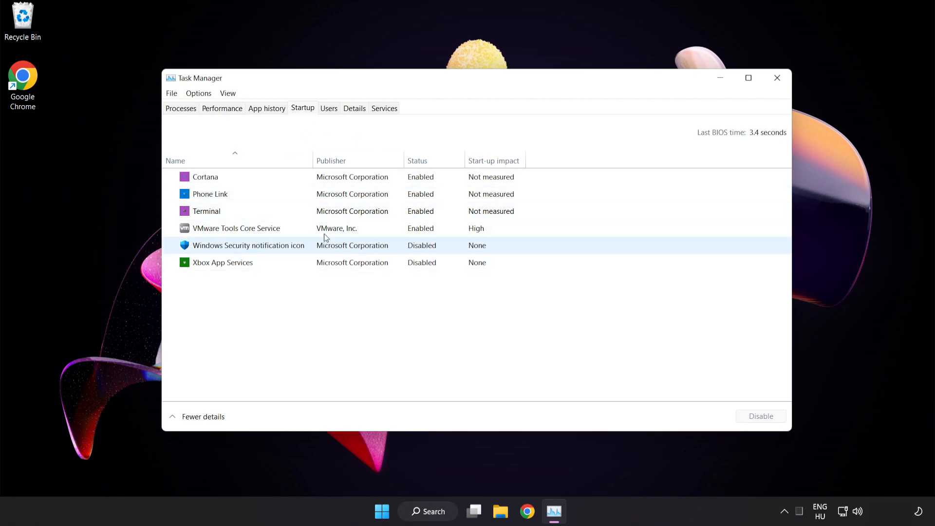
click(205, 177)
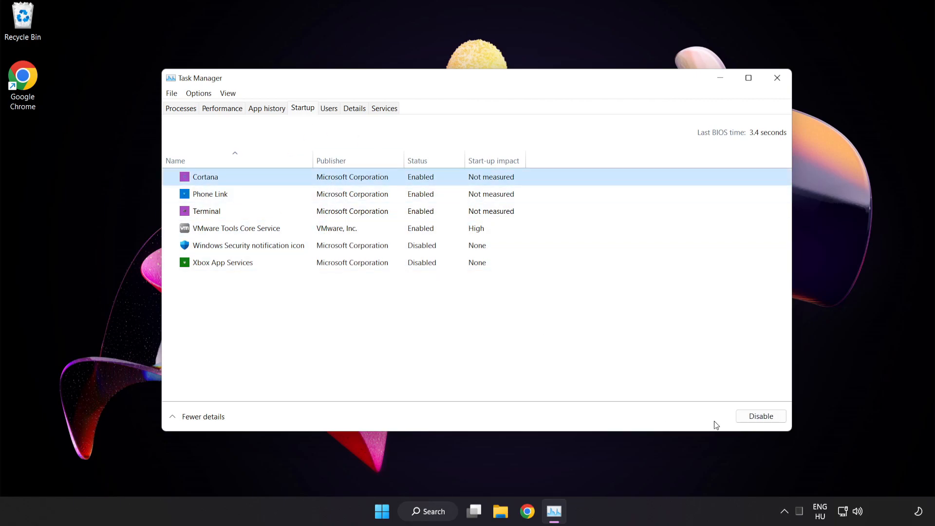
click(759, 415)
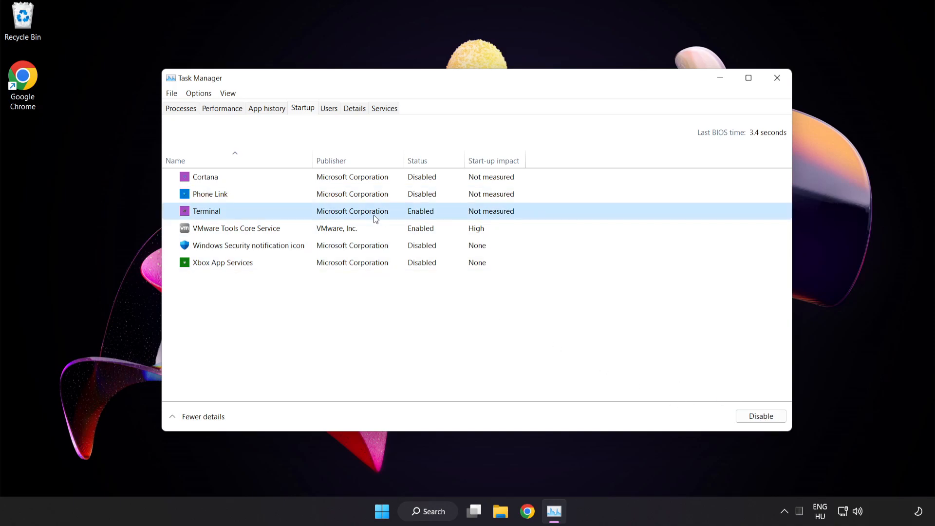
click(760, 416)
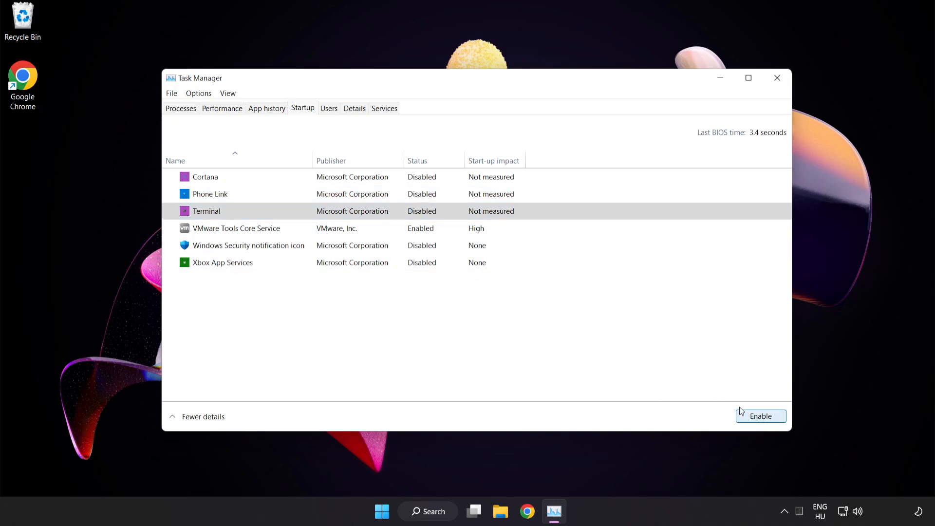
mouse_move(777, 77)
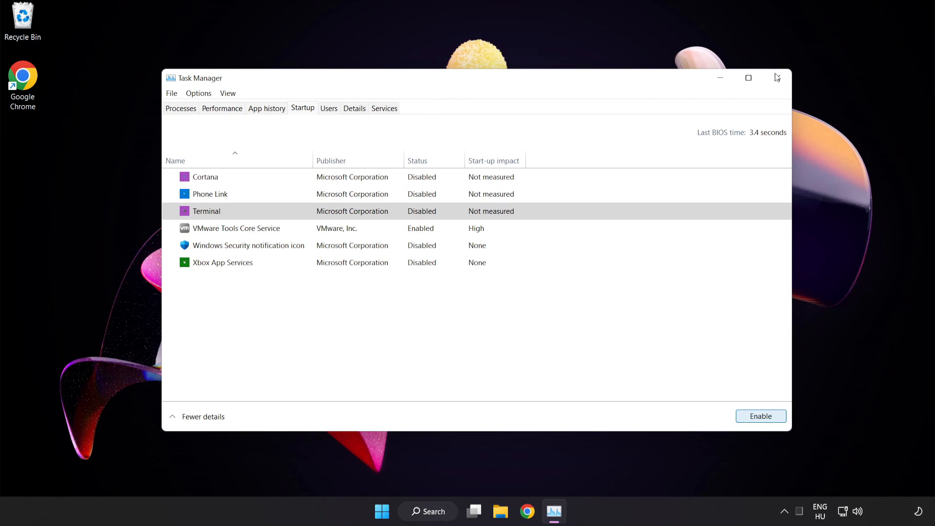
mouse_move(777, 78)
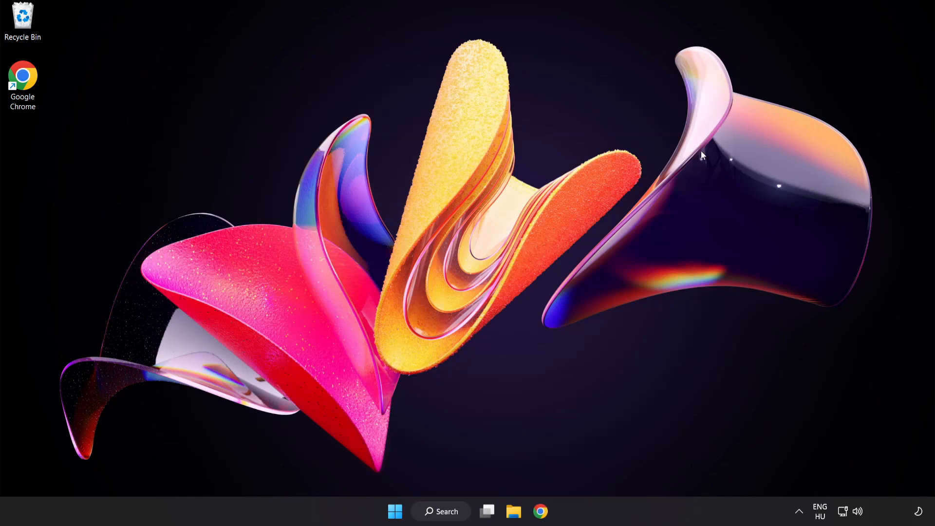
mouse_move(449, 511)
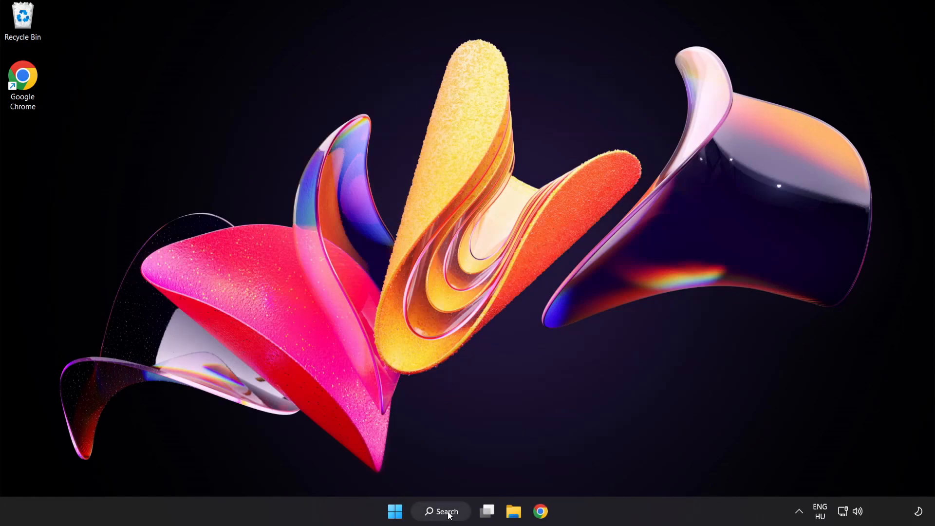
- Open Windows Update via search, check for updates, confirm up to date, and close Settings
click(440, 510)
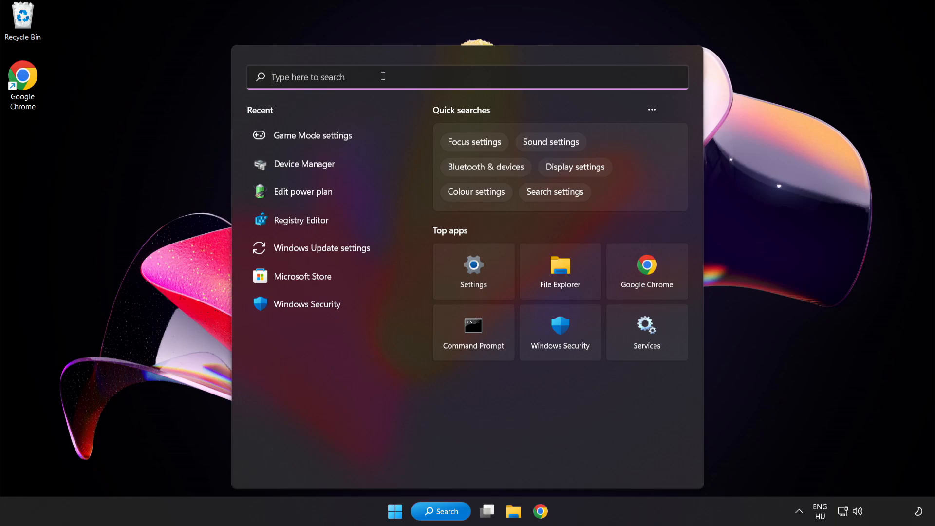
text(update)
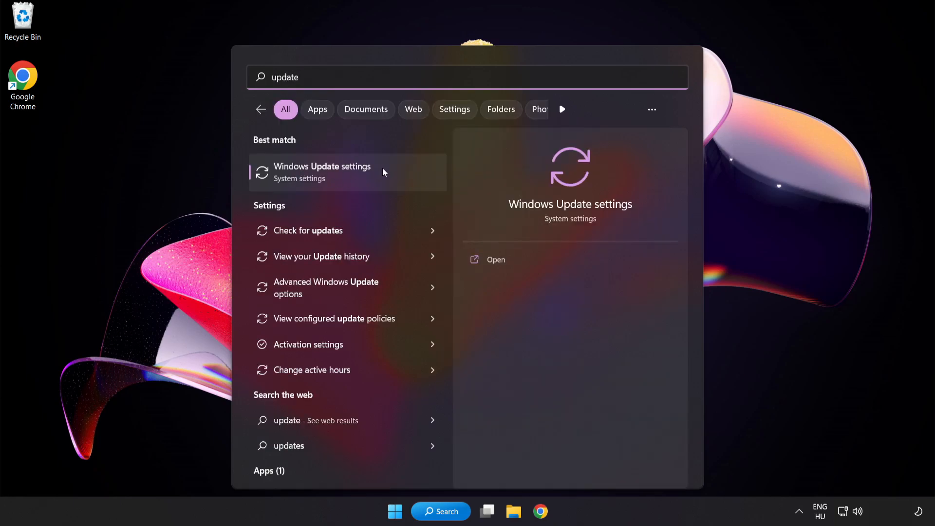
click(322, 171)
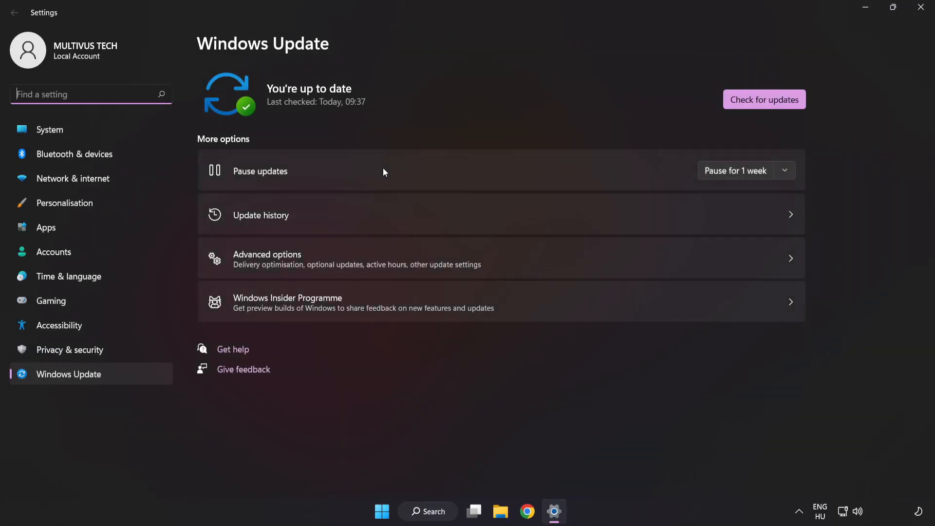
mouse_move(764, 100)
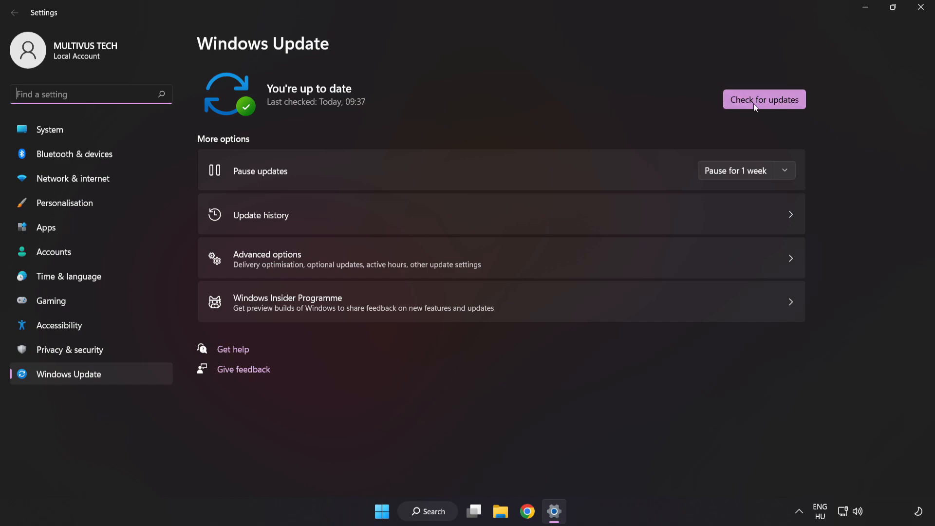
click(764, 99)
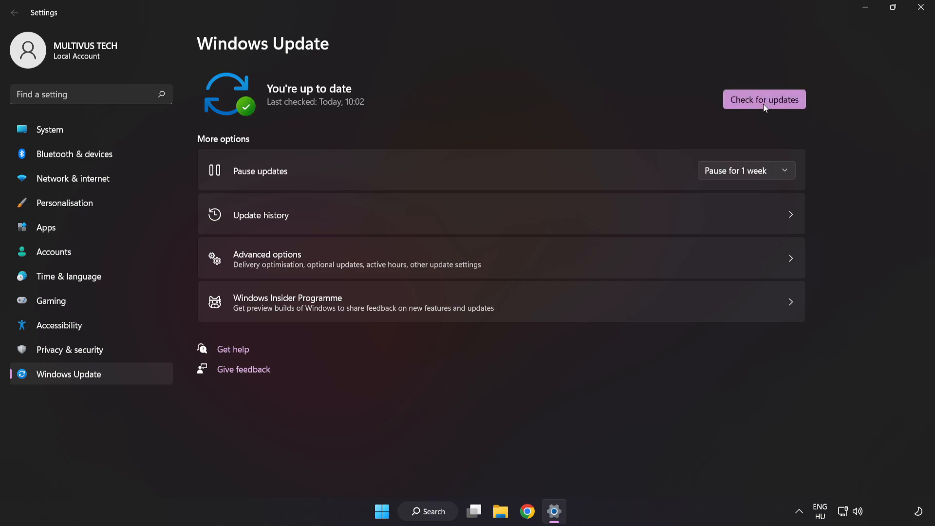
mouse_move(806, 54)
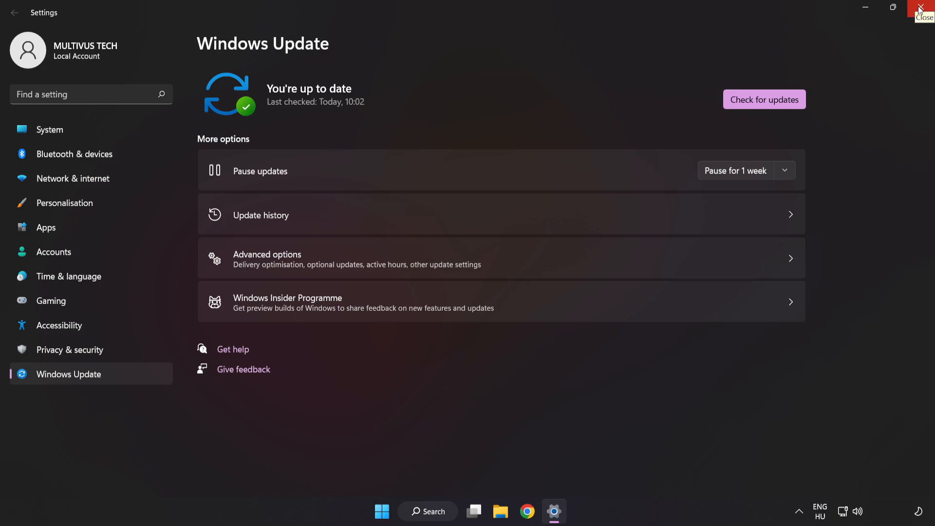
click(925, 7)
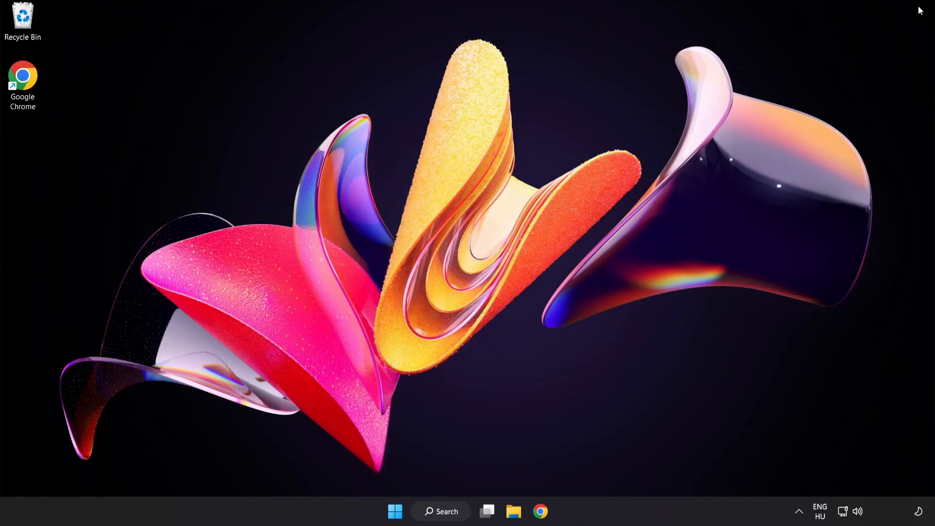
mouse_move(481, 487)
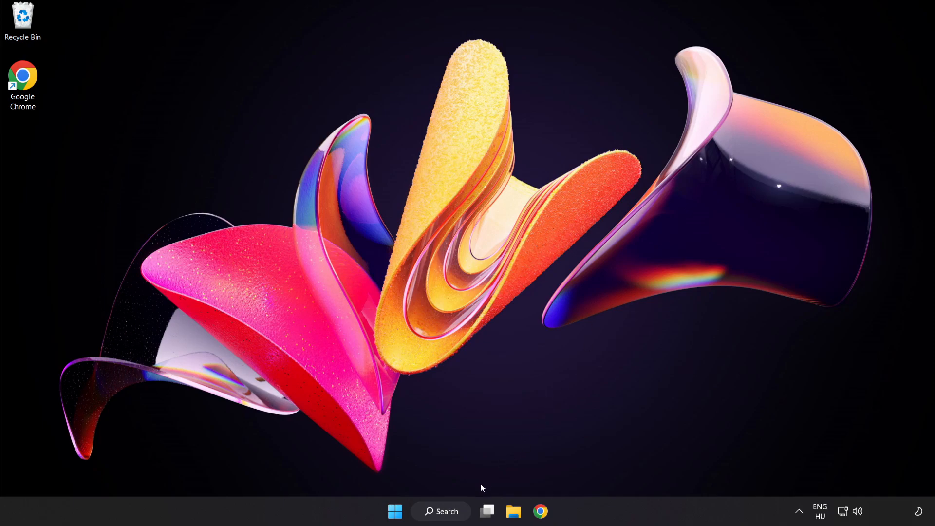
- Launch Registry Editor and navigate to HKEY_CURRENT_USER\System\GameConfigStore
click(440, 511)
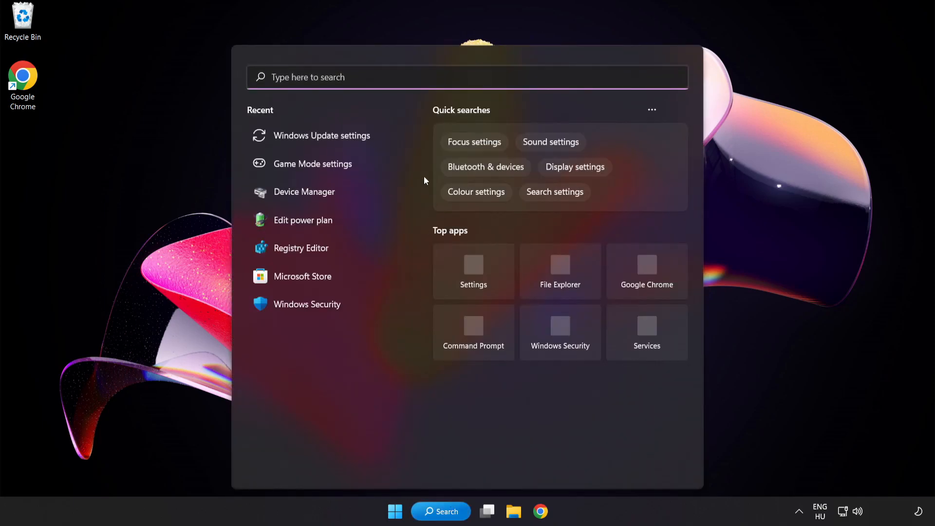
text(regedit)
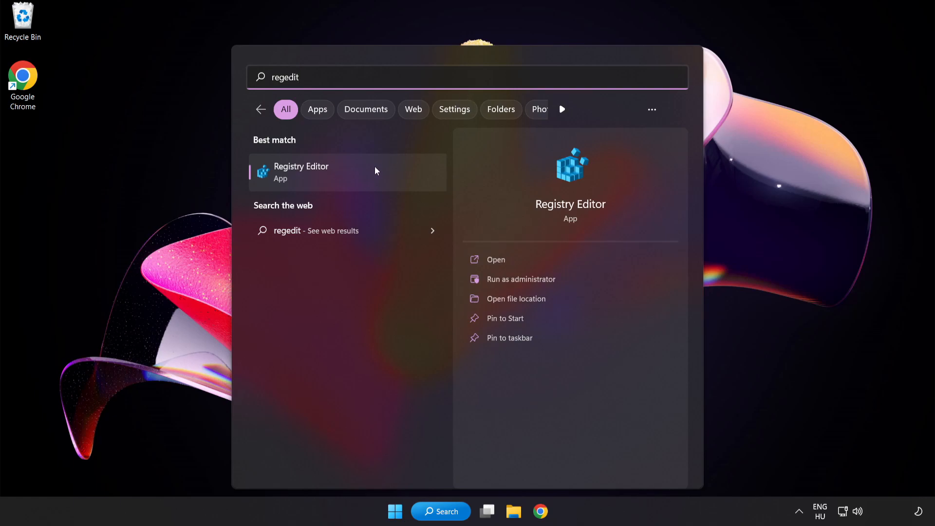
mouse_move(359, 173)
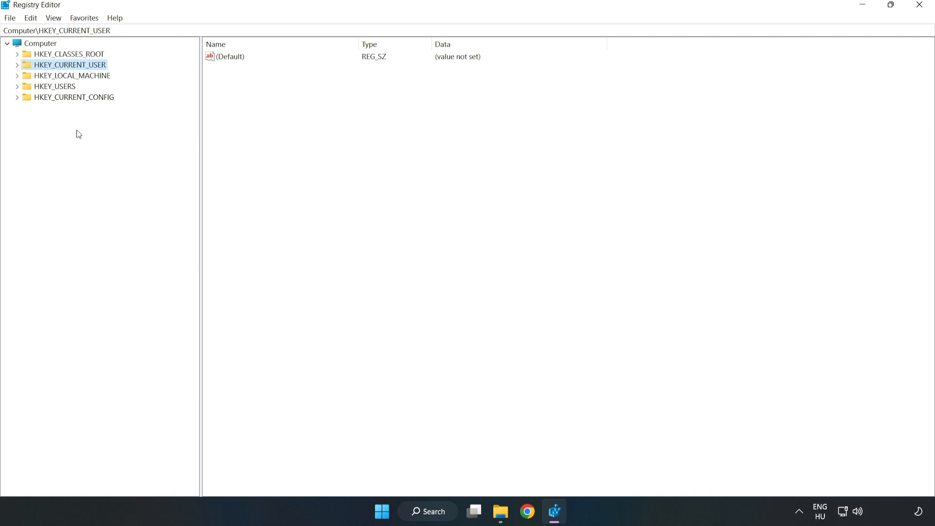
mouse_move(68, 69)
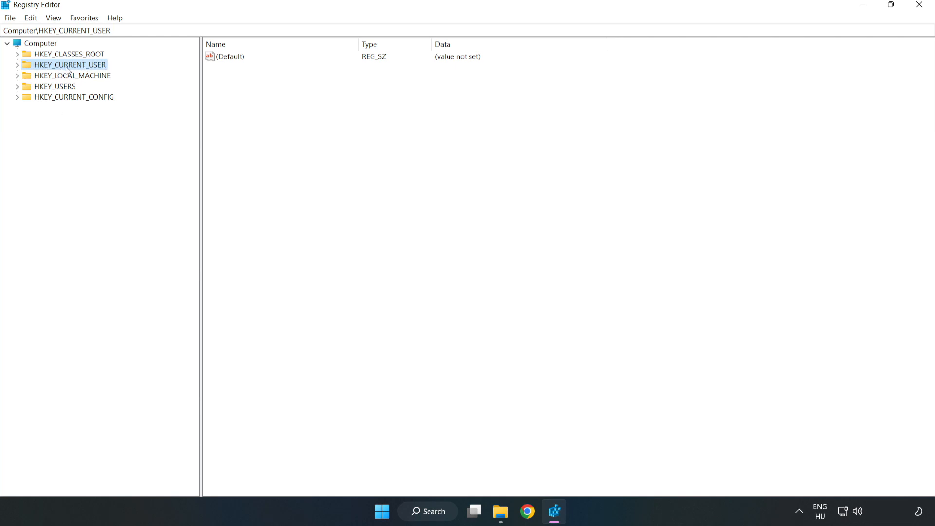
click(17, 64)
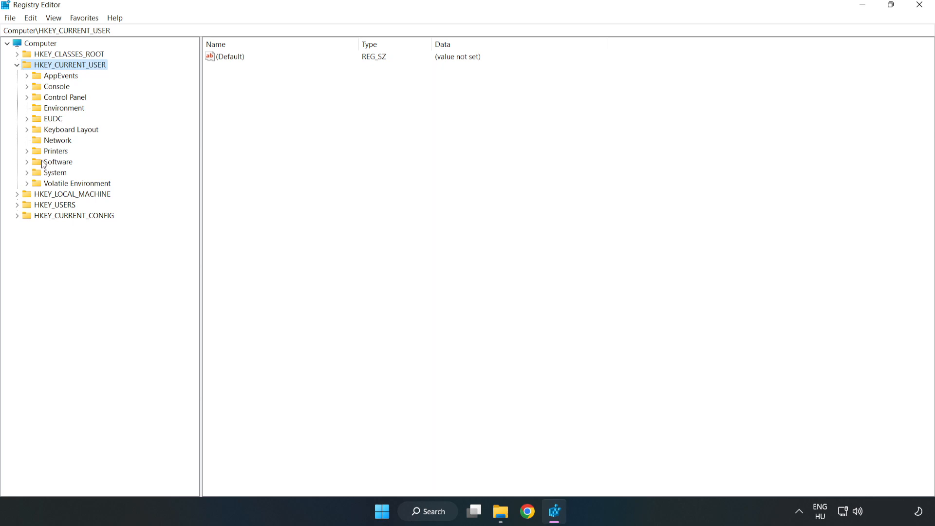
mouse_move(24, 175)
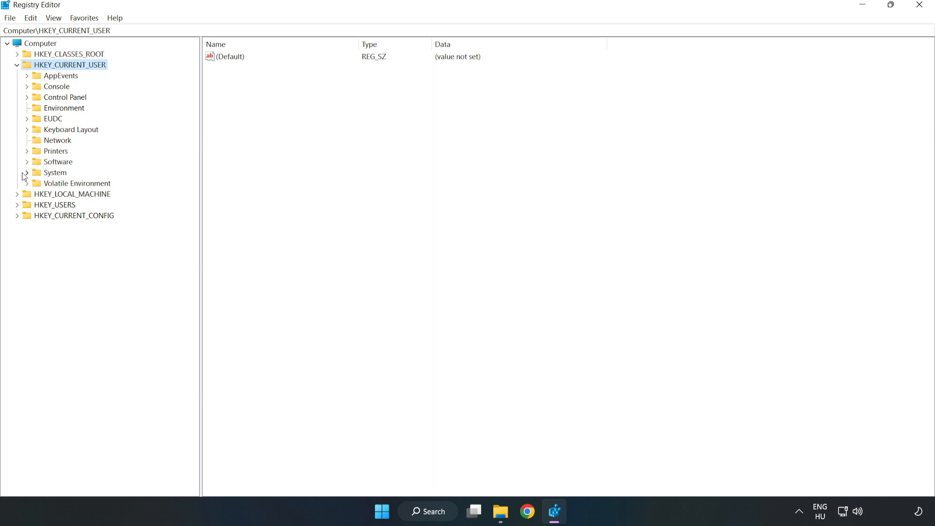
click(27, 173)
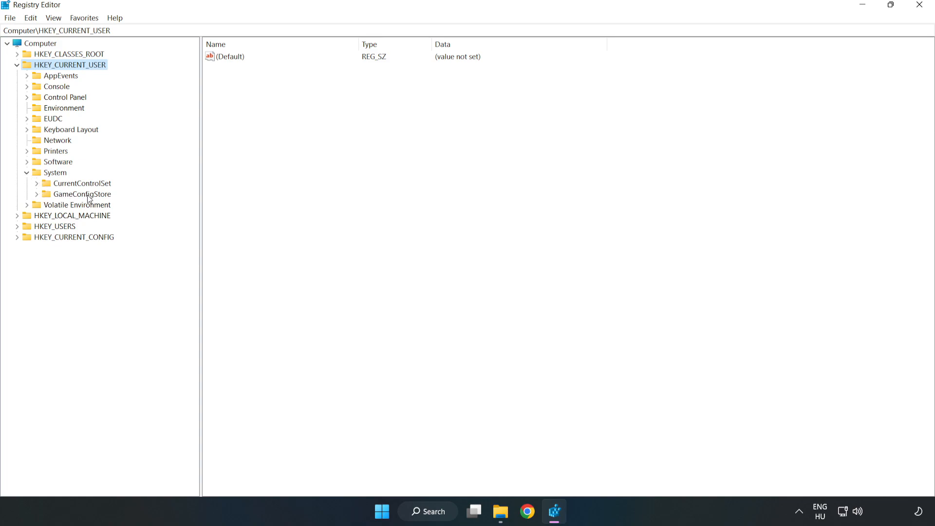
click(80, 194)
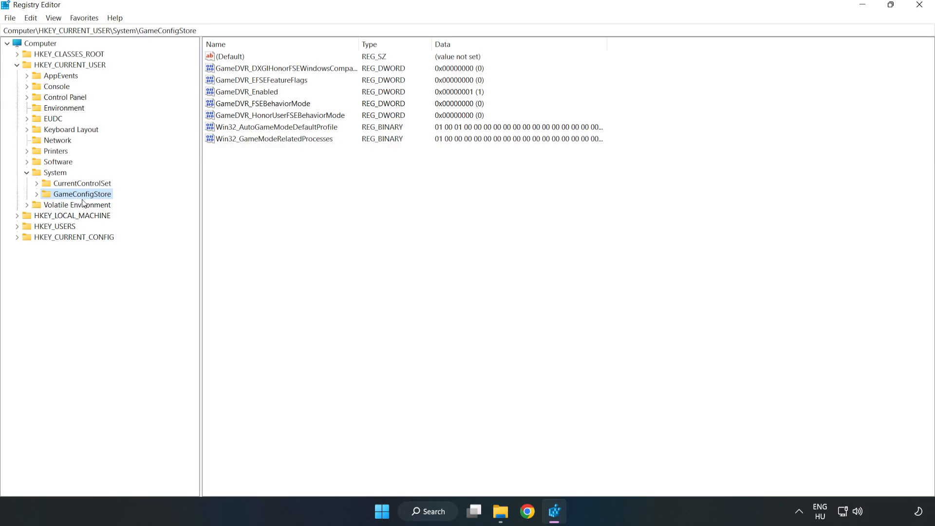
- Change the GameDVR_Enabled value data to 0
click(246, 91)
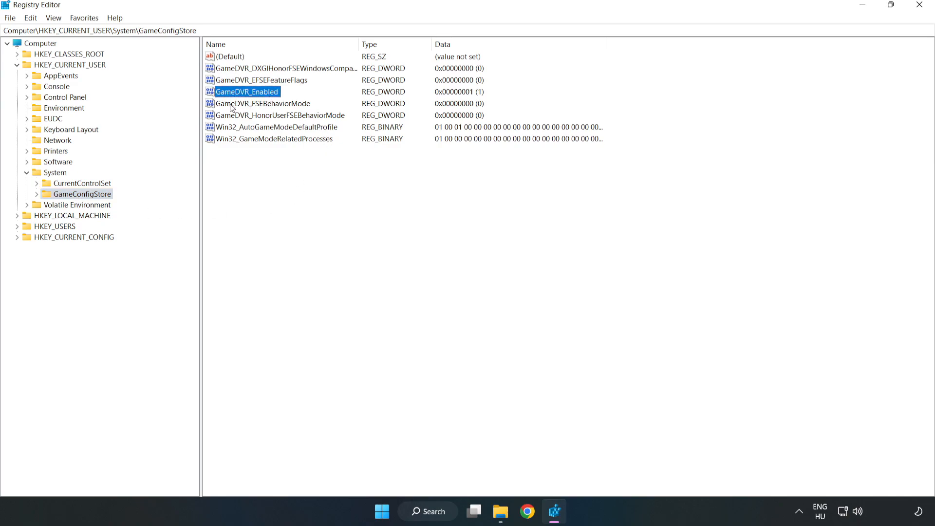
right_click(246, 92)
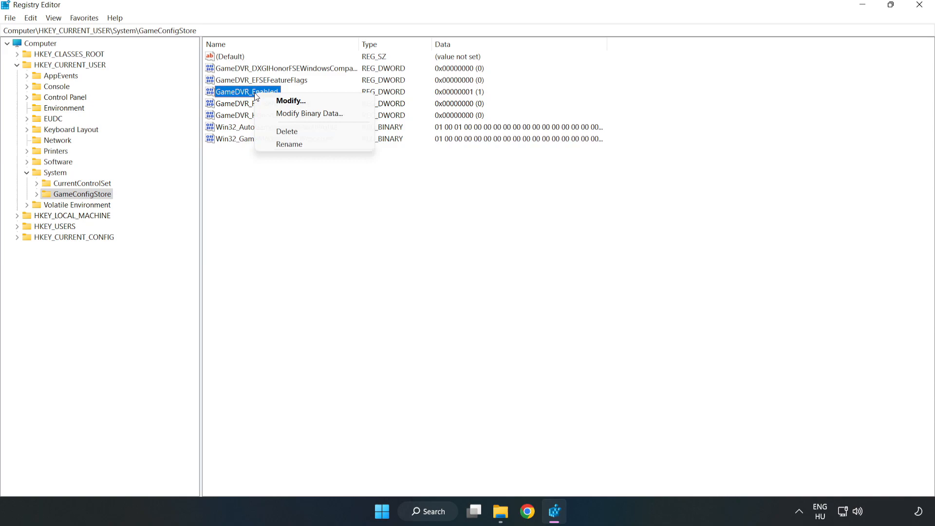
mouse_move(292, 100)
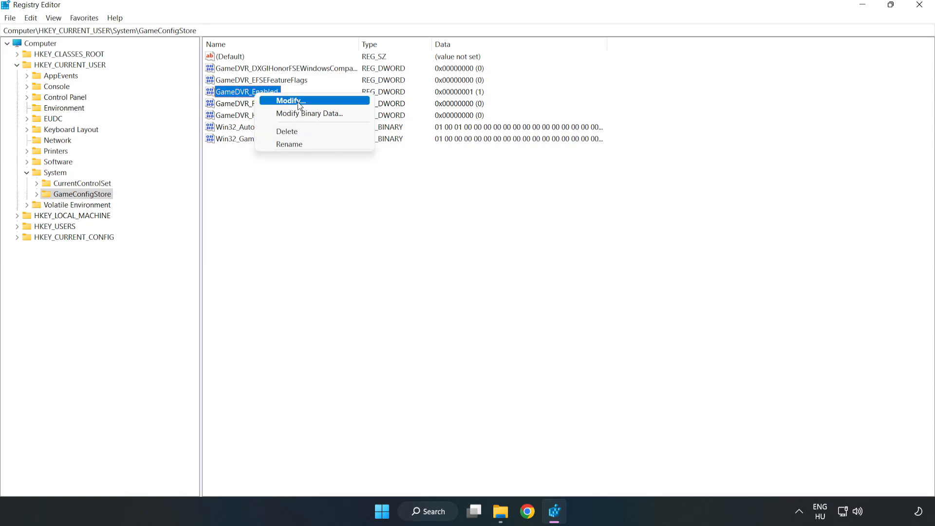
click(289, 101)
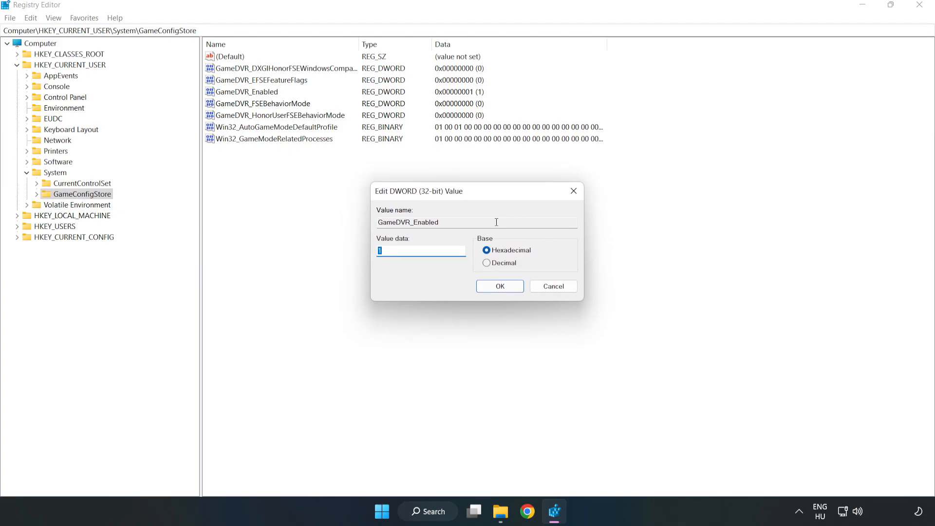
mouse_move(387, 261)
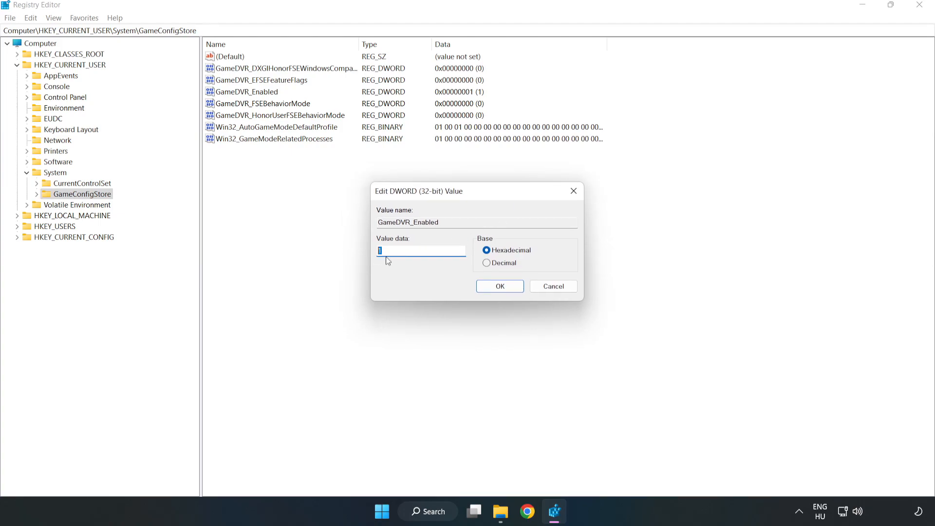
text(0)
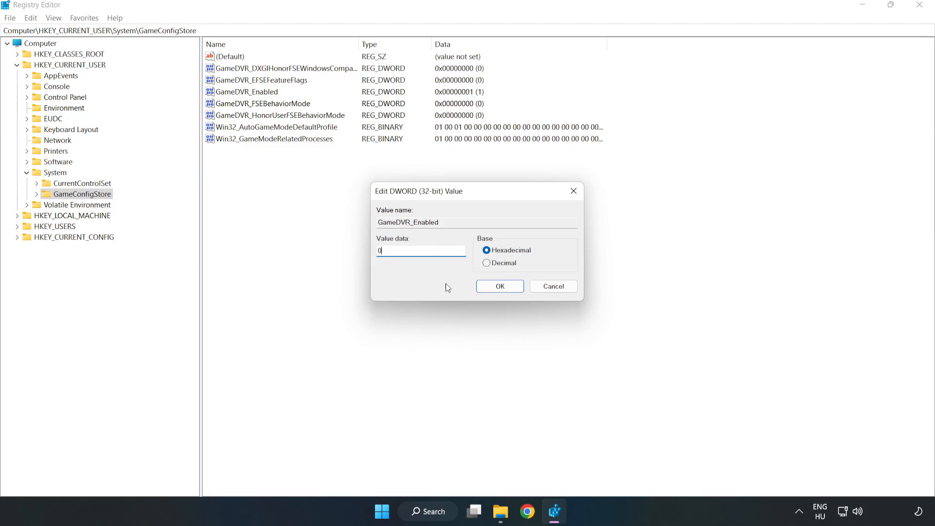
click(499, 286)
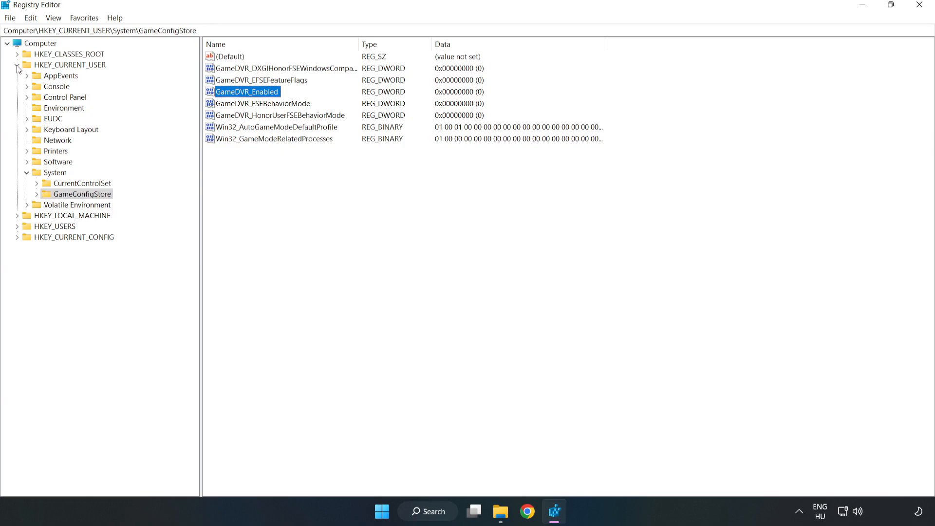
- Collapse HKEY_CURRENT_USER and expand HKEY_LOCAL_MACHINE > SOFTWARE > Microsoft
click(17, 65)
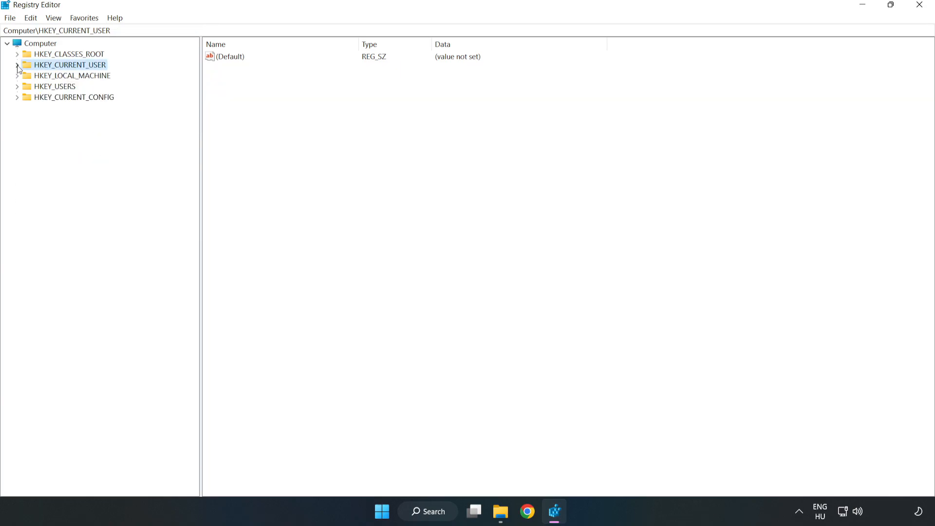
mouse_move(18, 82)
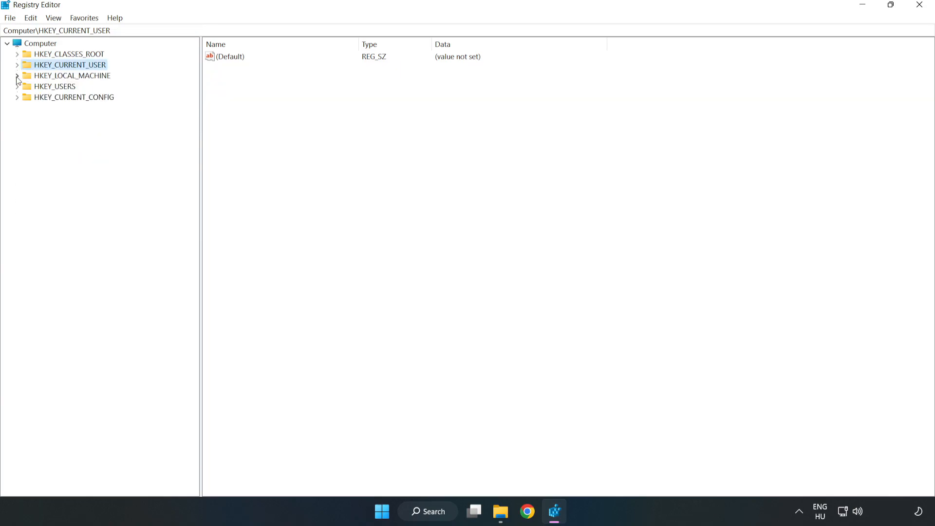
click(18, 75)
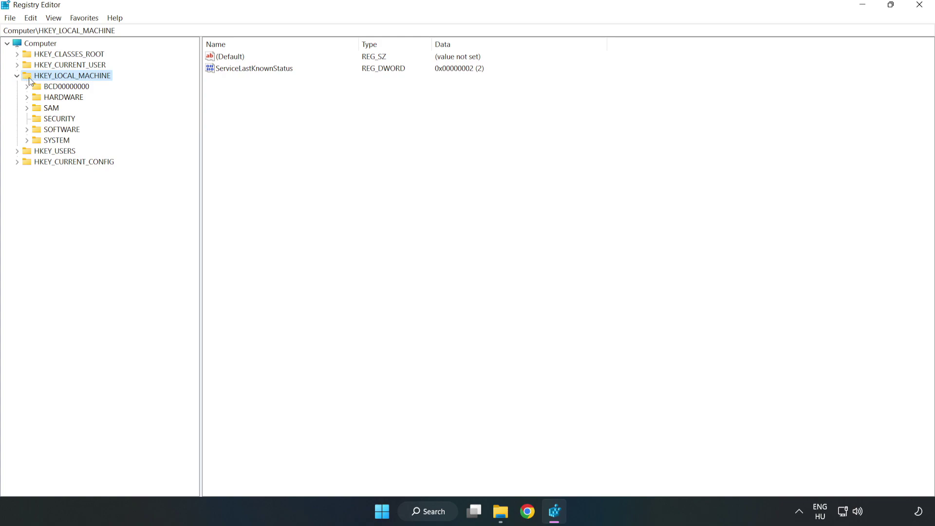
mouse_move(33, 133)
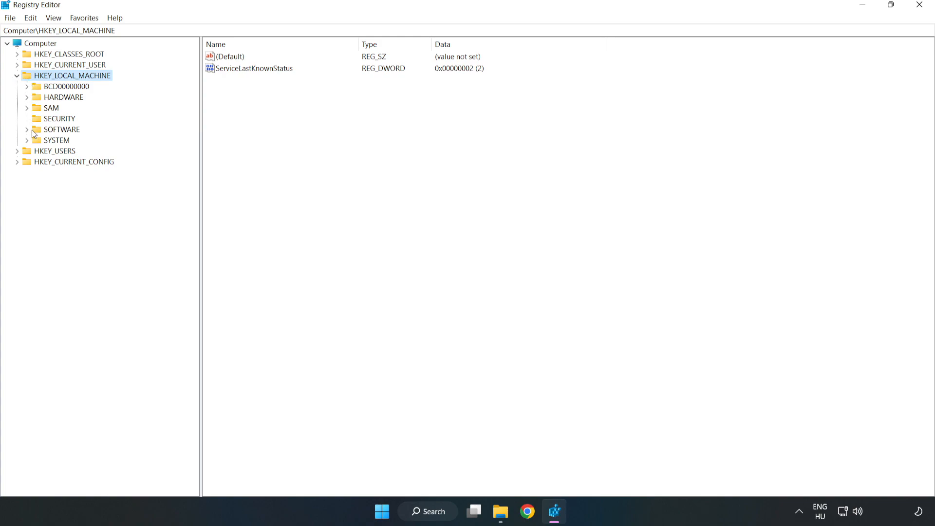
click(28, 130)
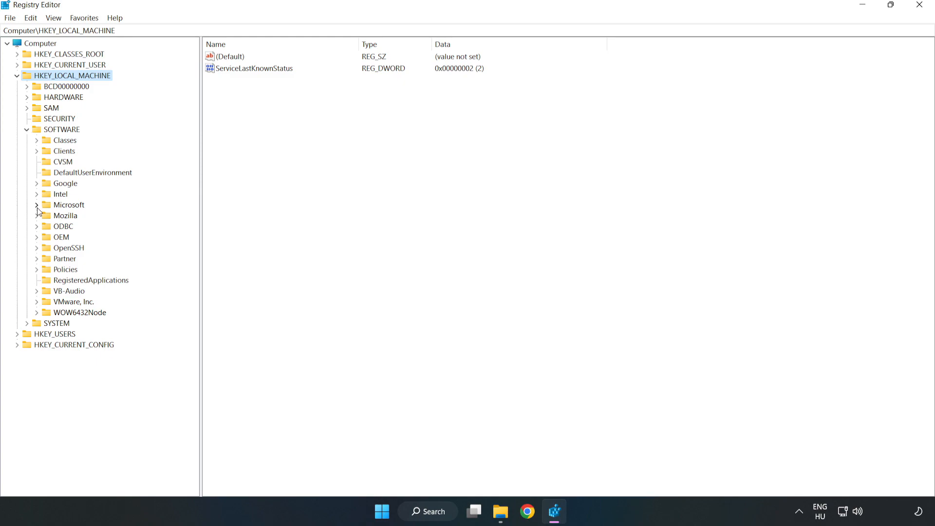
click(37, 204)
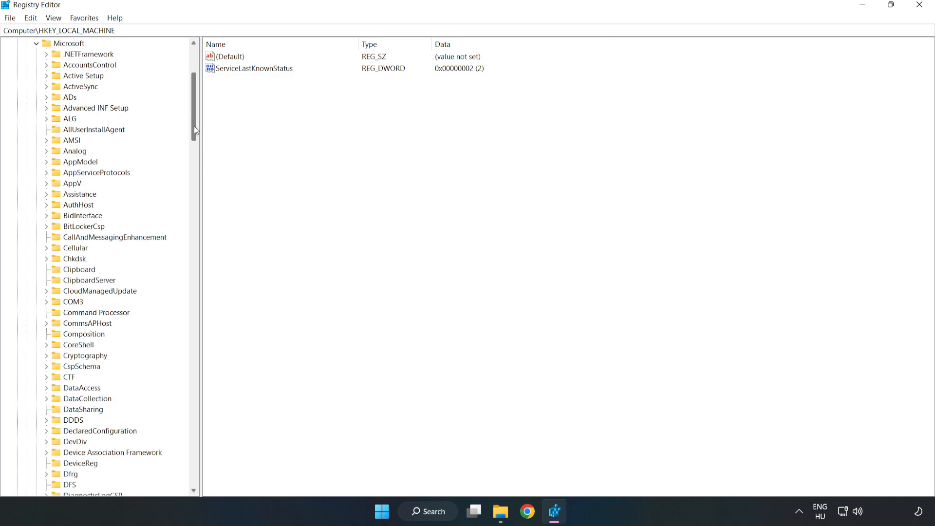
scroll(down, 3)
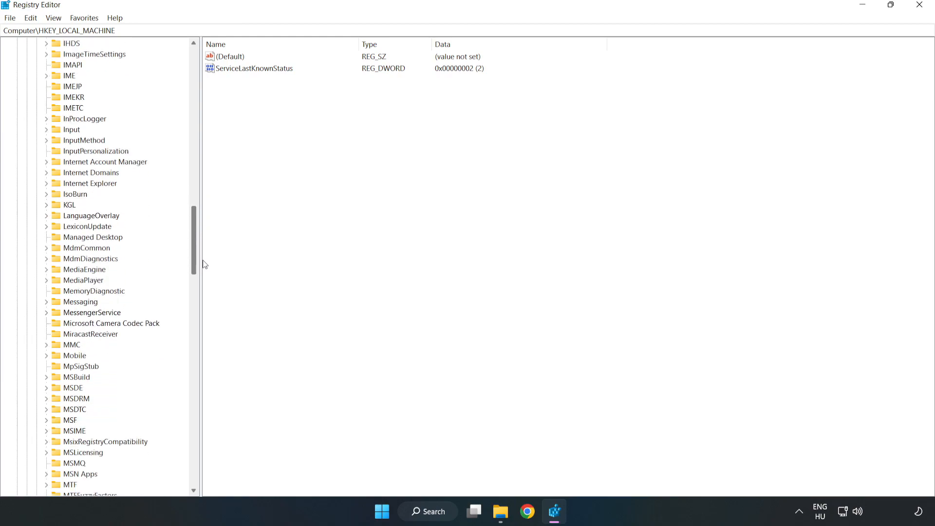
scroll(down, 3)
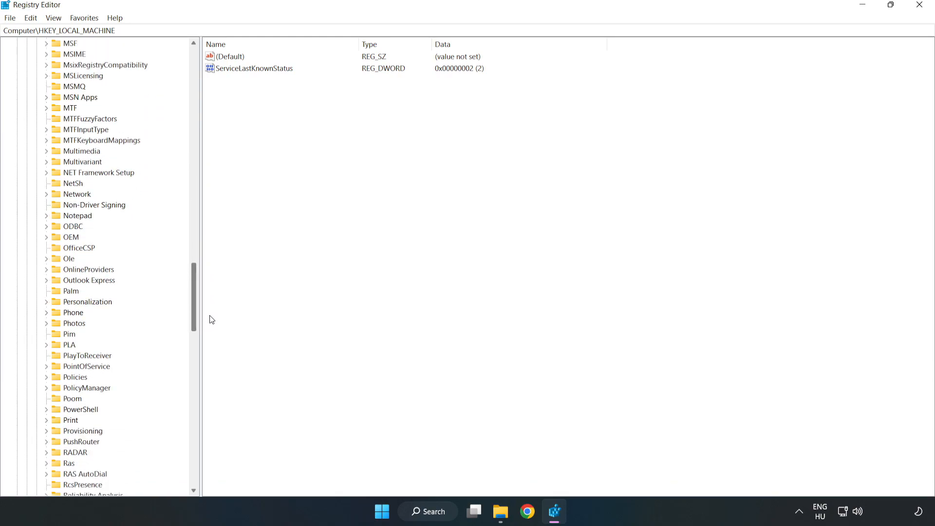
scroll(down, 3)
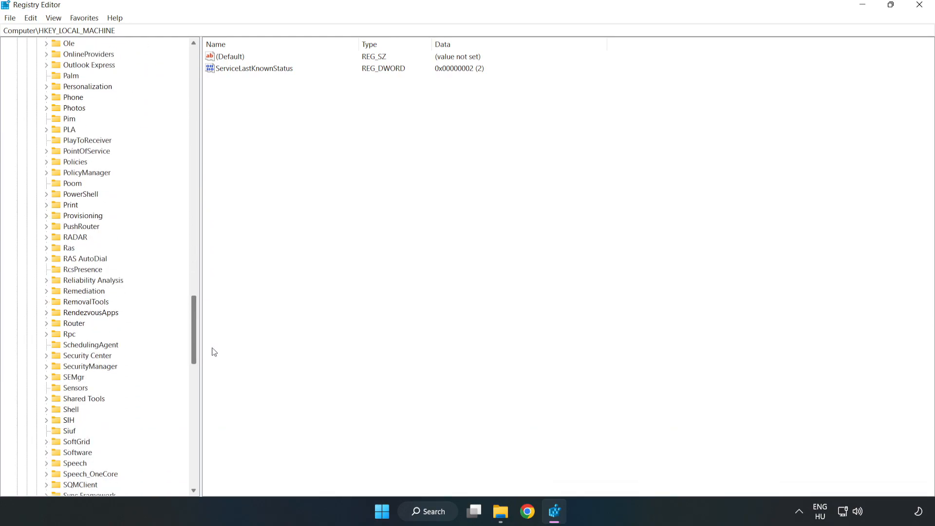
scroll(up, 3)
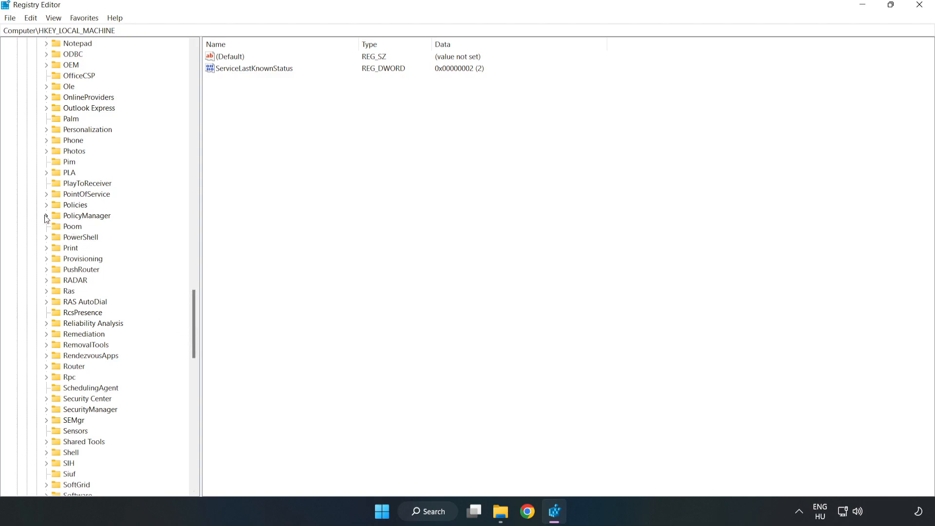
- Expand PolicyManager > default > ApplicationManagement and select the AllowGameDVR key
click(46, 215)
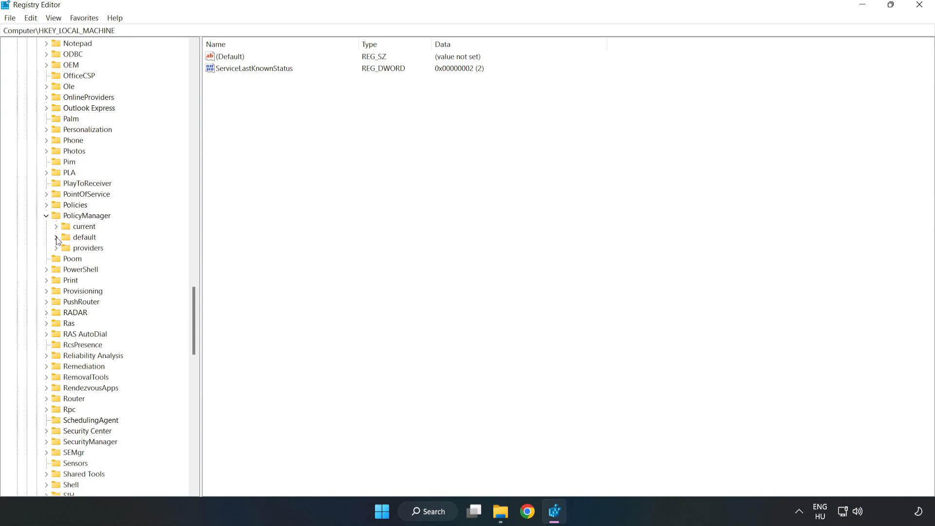
click(78, 237)
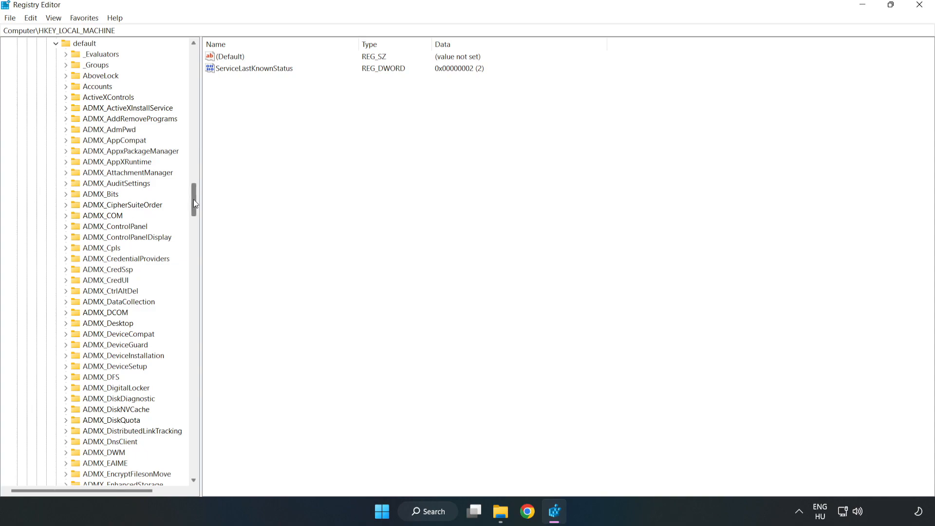
scroll(down, 3)
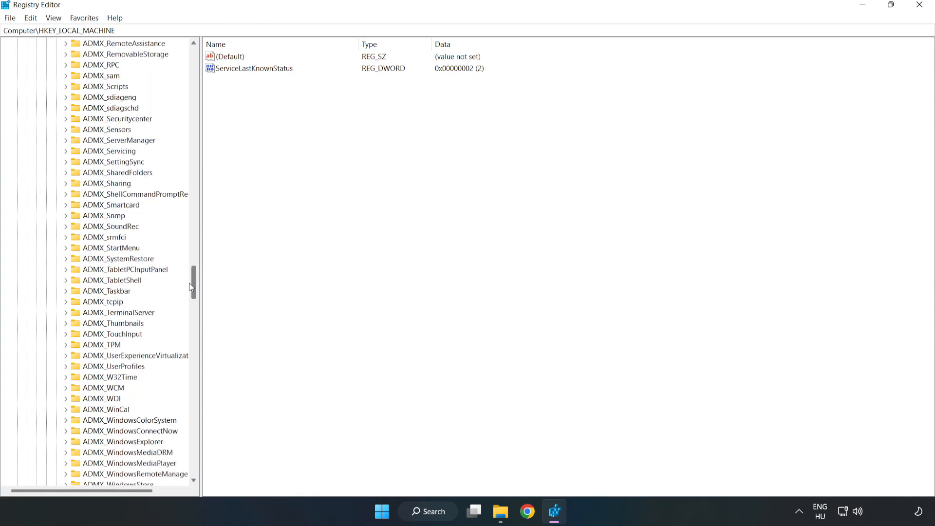
scroll(down, 3)
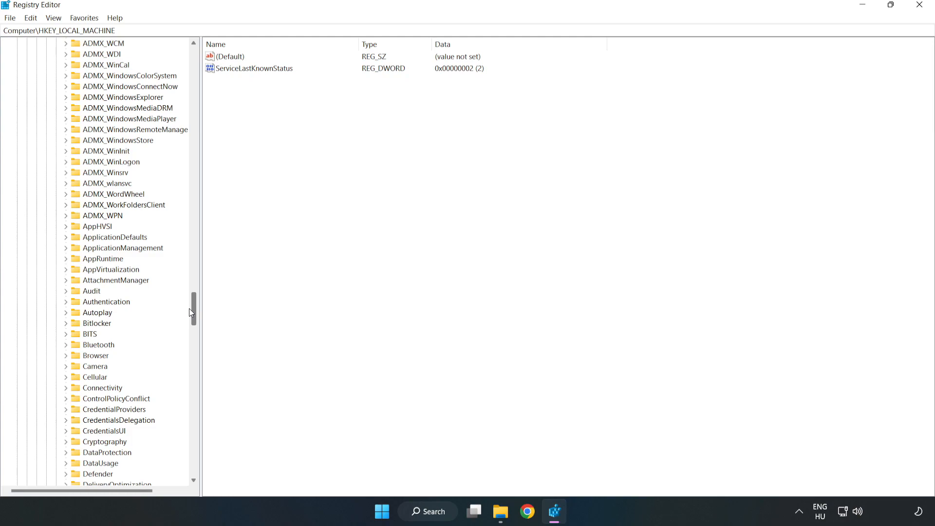
mouse_move(85, 250)
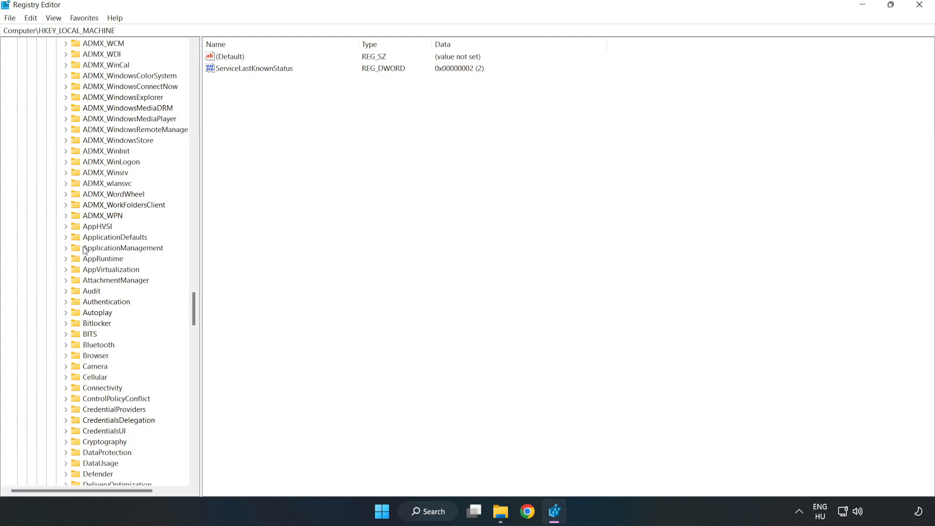
click(66, 248)
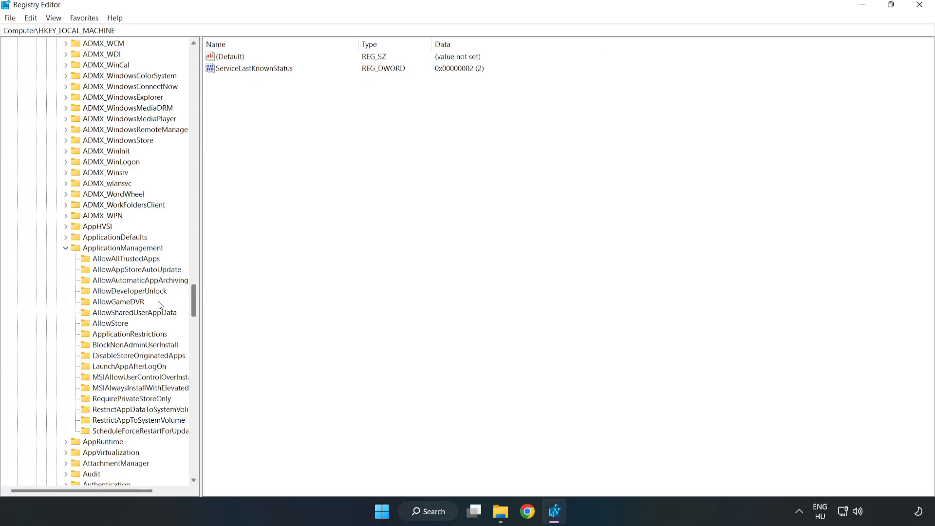
mouse_move(94, 304)
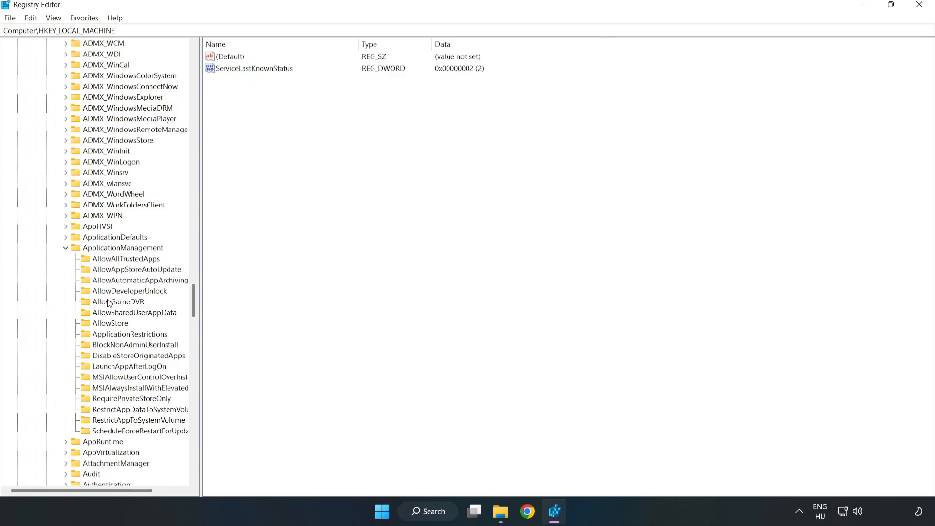
click(117, 301)
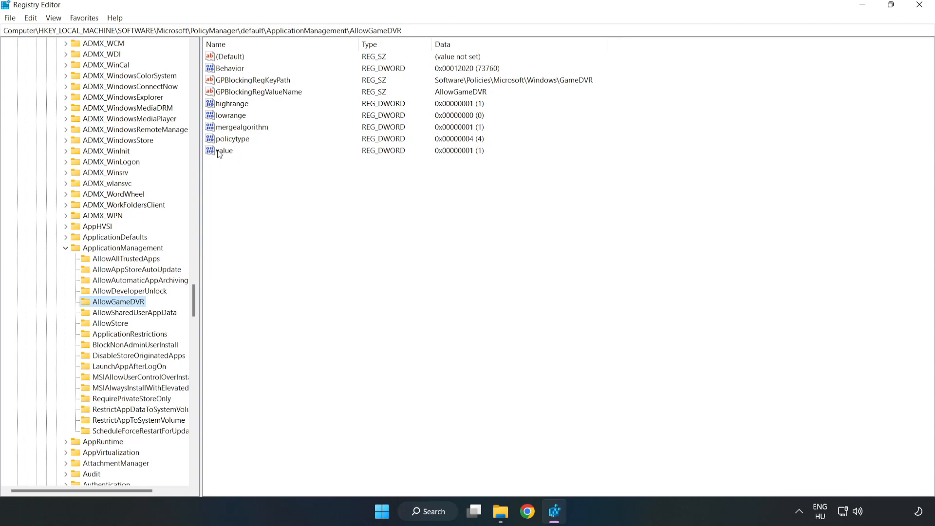
- Set AllowGameDVR's 'value' entry to 0 and close Registry Editor
right_click(224, 151)
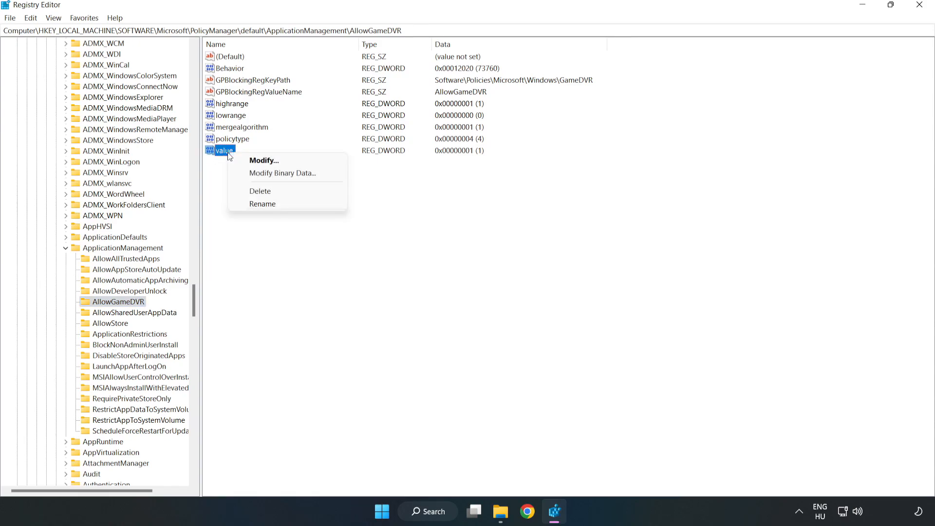
mouse_move(269, 159)
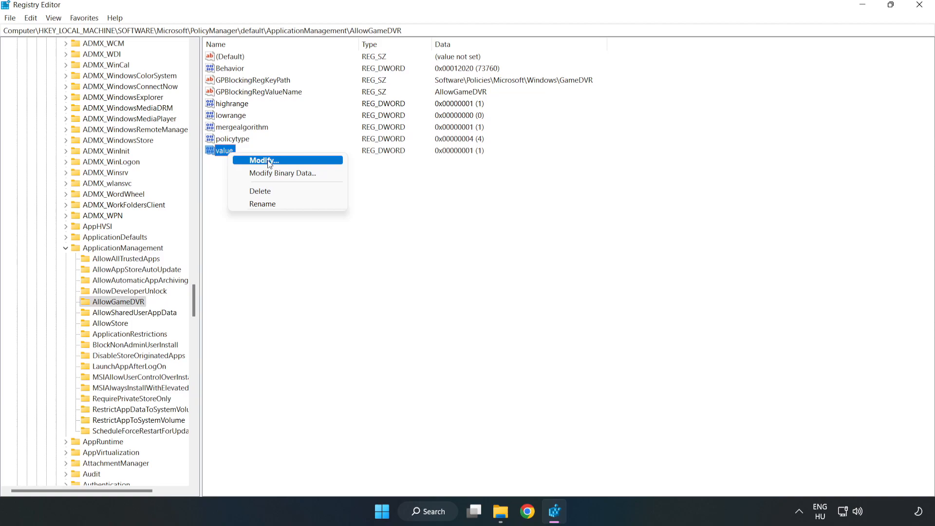
click(263, 160)
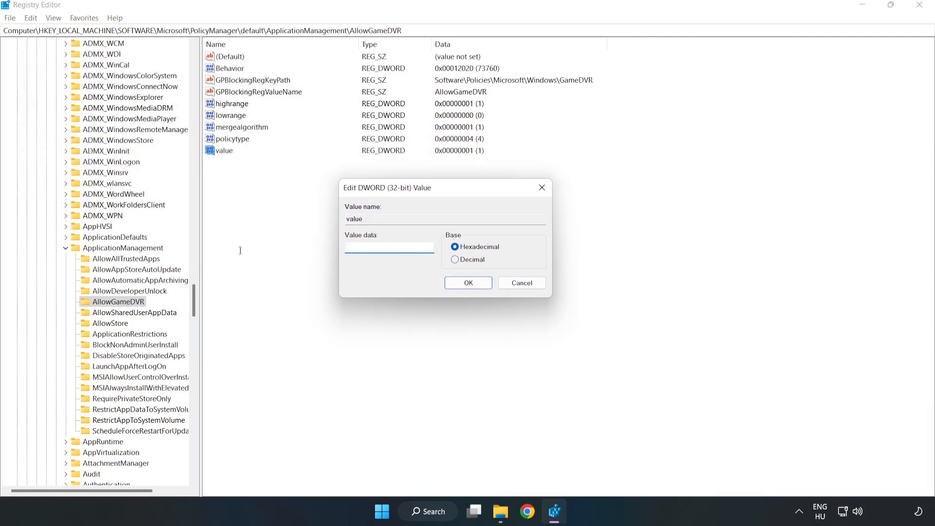
text(0)
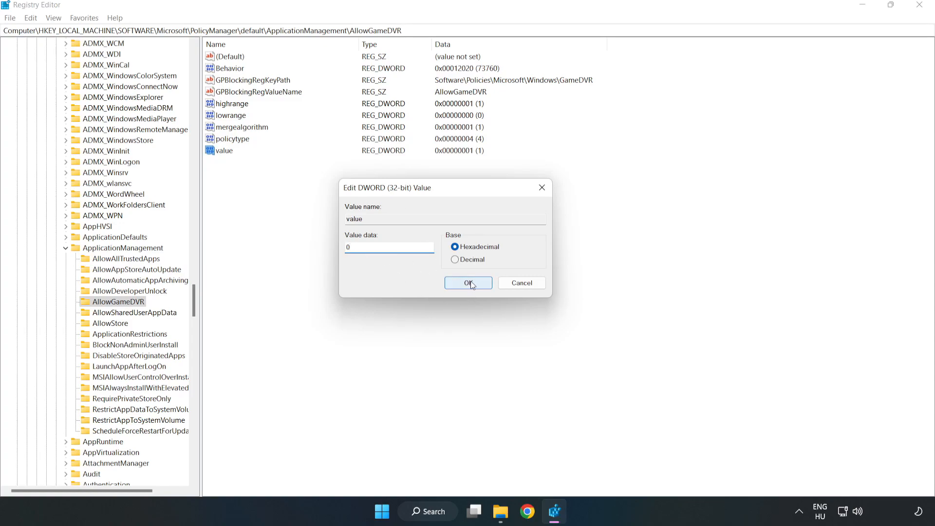
click(468, 283)
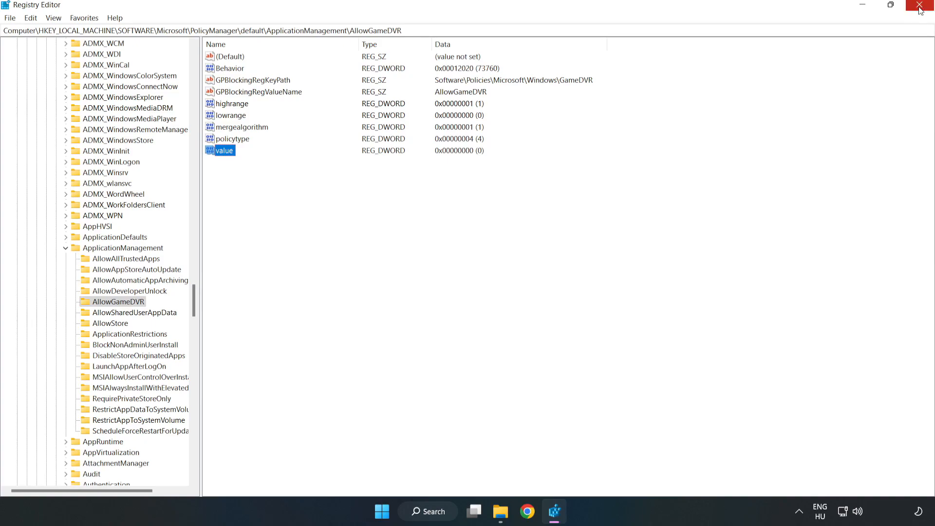
click(919, 7)
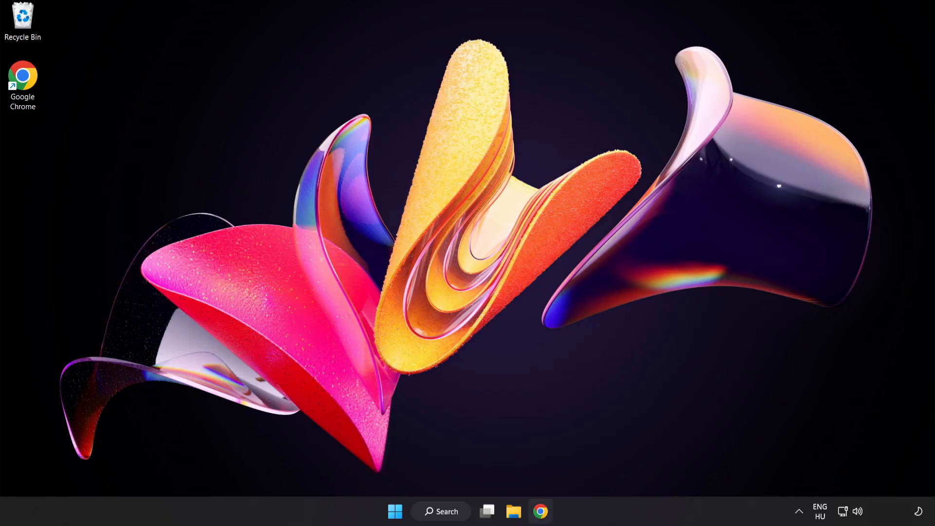
mouse_move(539, 511)
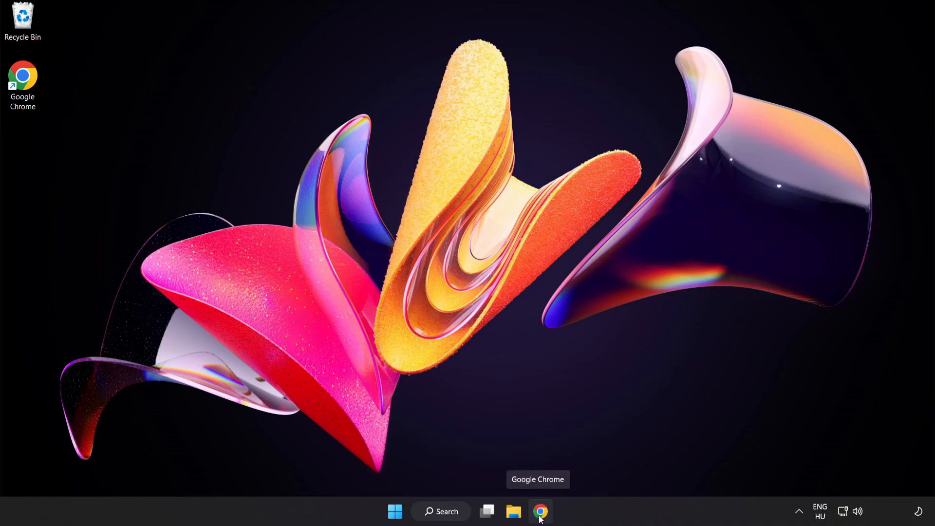
- Download dxwebsetup.exe from the DirectX End-User Runtime page in Chrome and run it
click(539, 511)
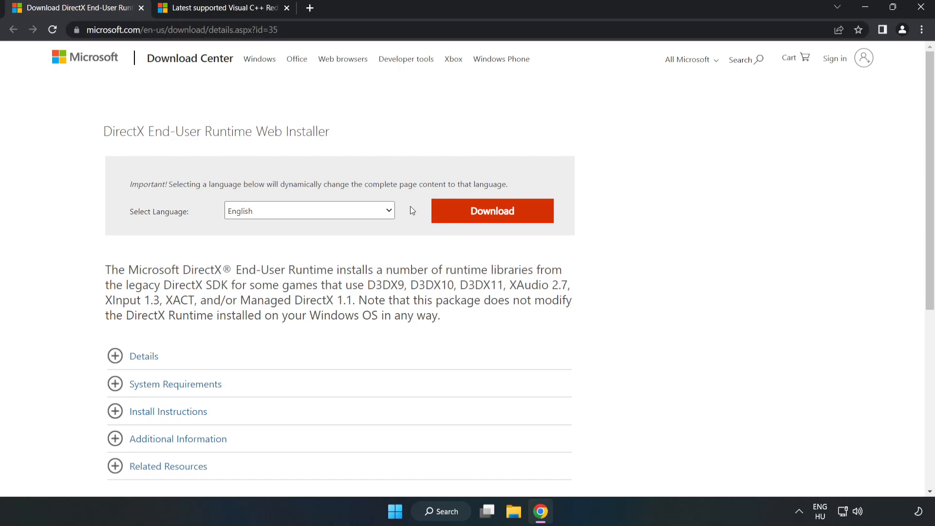
mouse_move(491, 210)
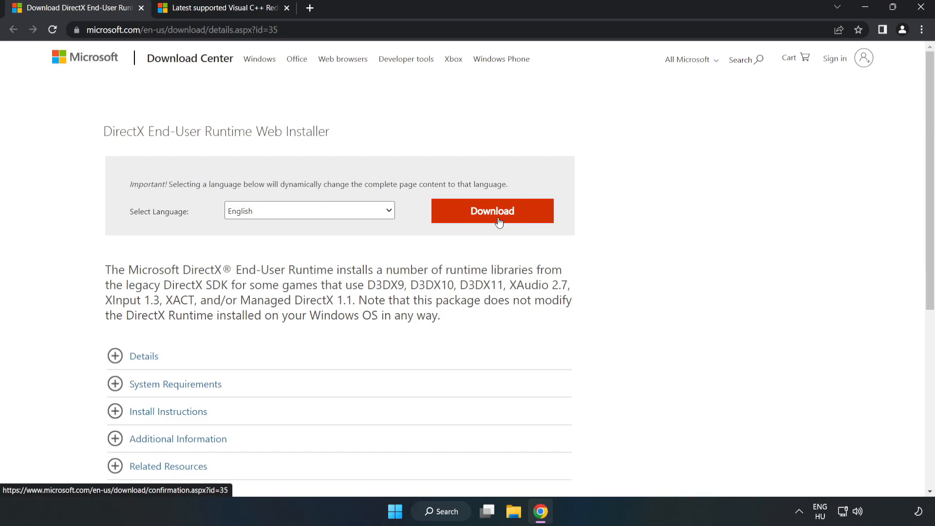
click(492, 210)
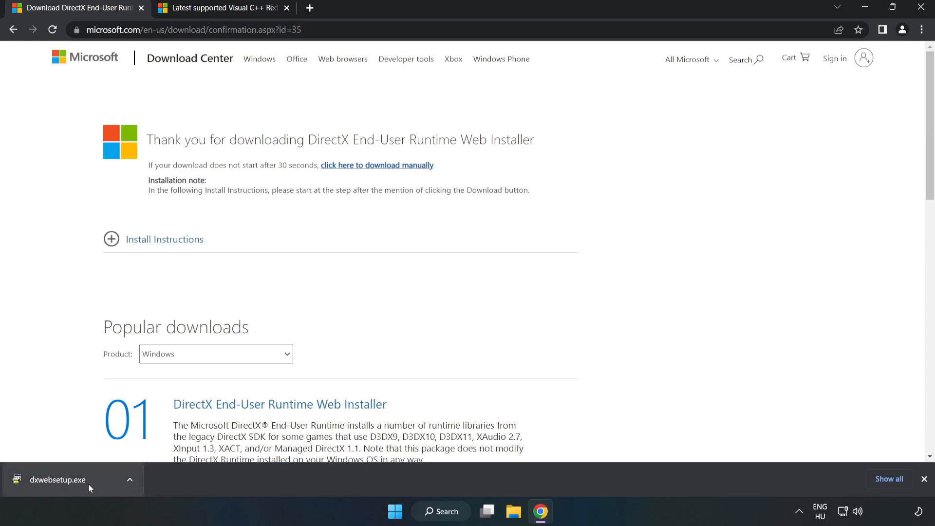
click(57, 480)
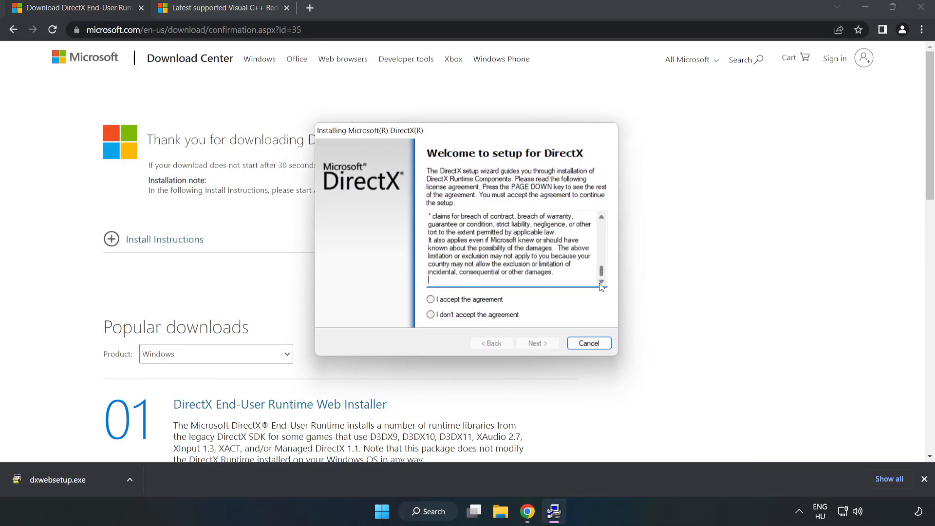
- Accept the DirectX license, untick 'Install the Bing Bar', and finish setup
click(430, 299)
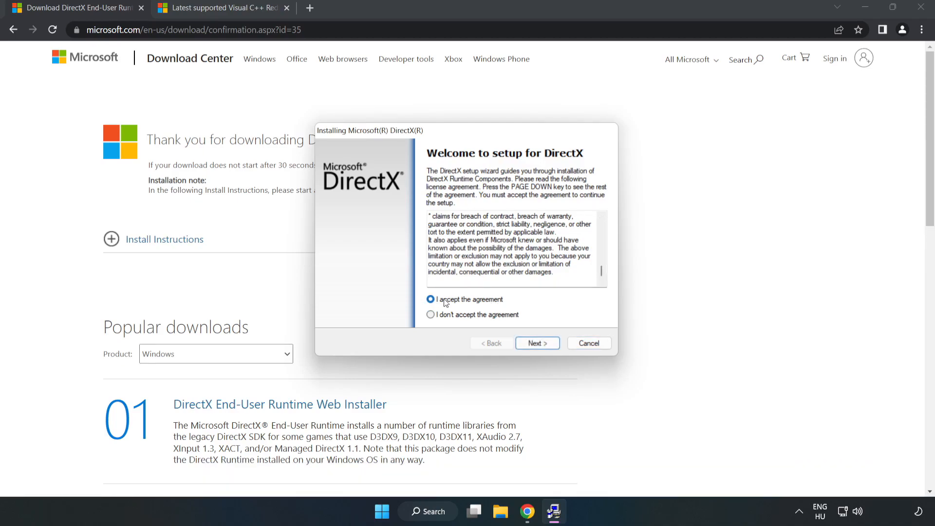
click(536, 343)
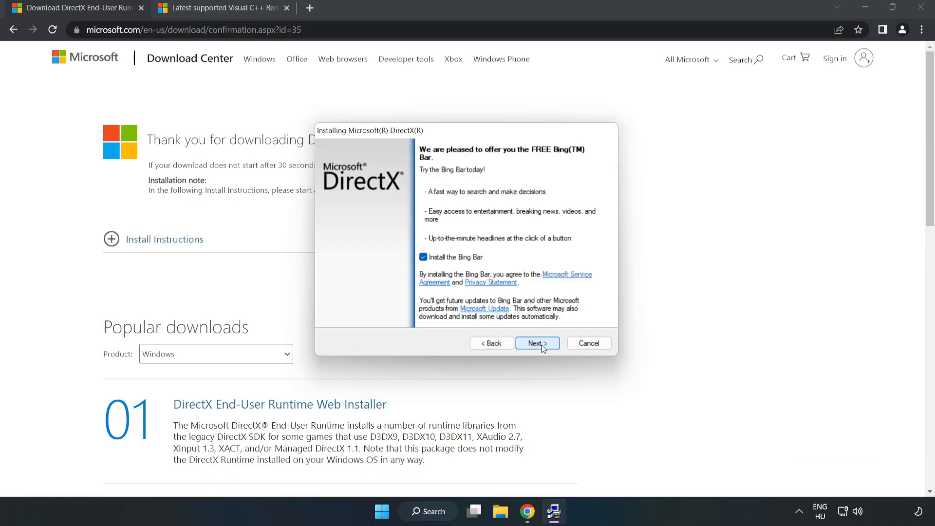
click(423, 257)
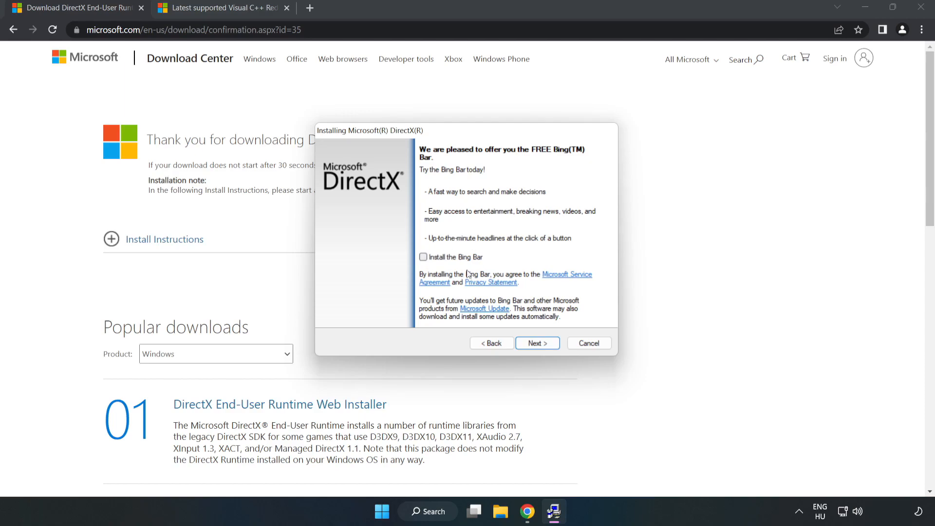
mouse_move(536, 343)
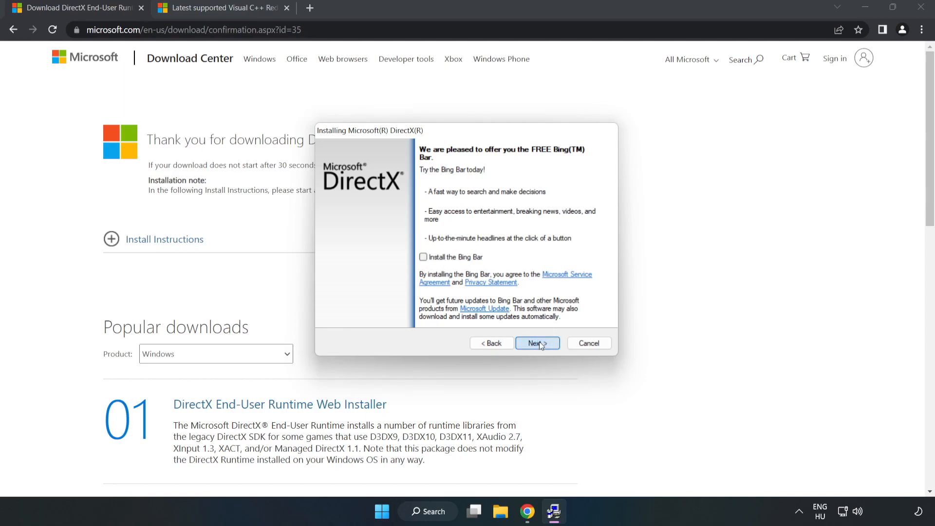
click(536, 342)
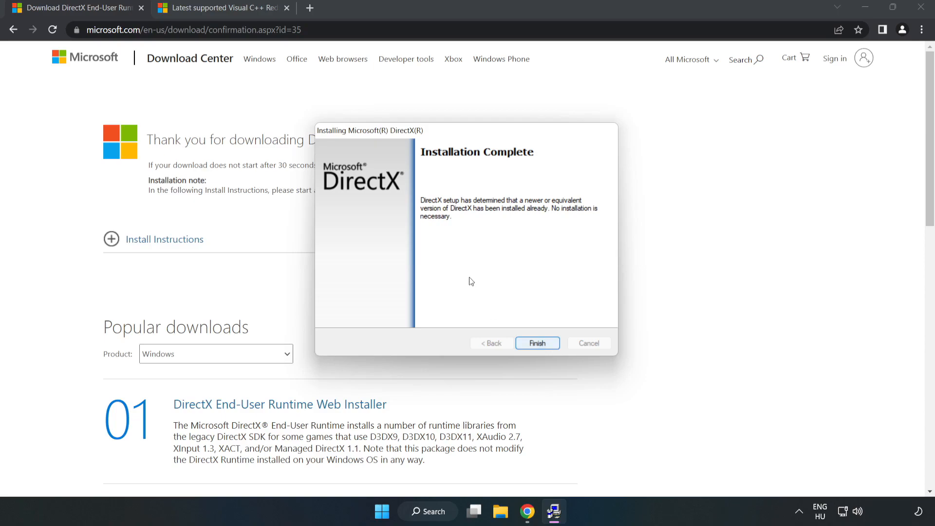
click(536, 343)
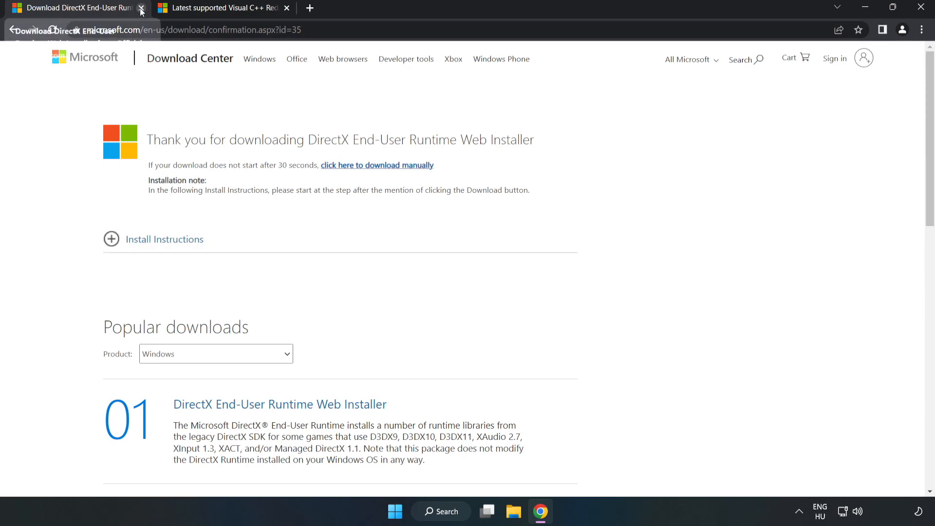
- Close the DirectX tab, download the vc_redist installers allowing multiple downloads, and run VC_redist.arm64.exe
click(141, 10)
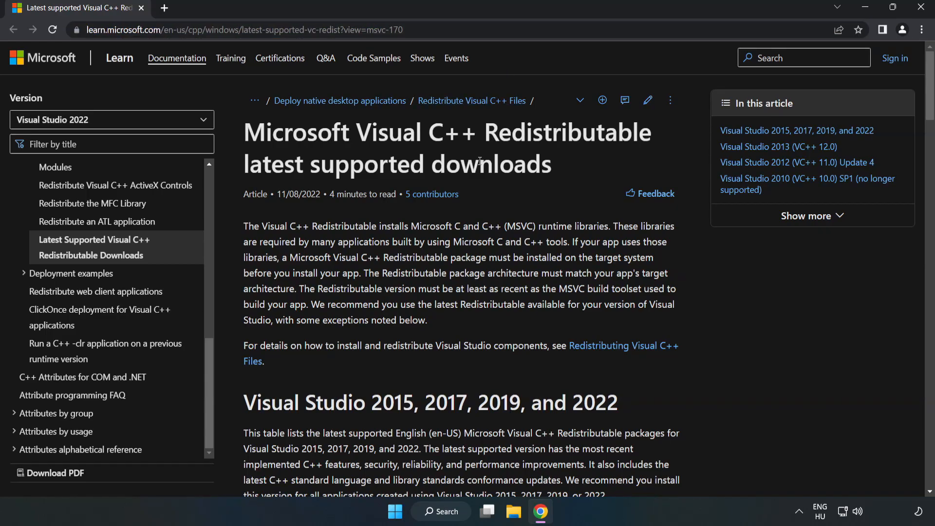
scroll(down, 3)
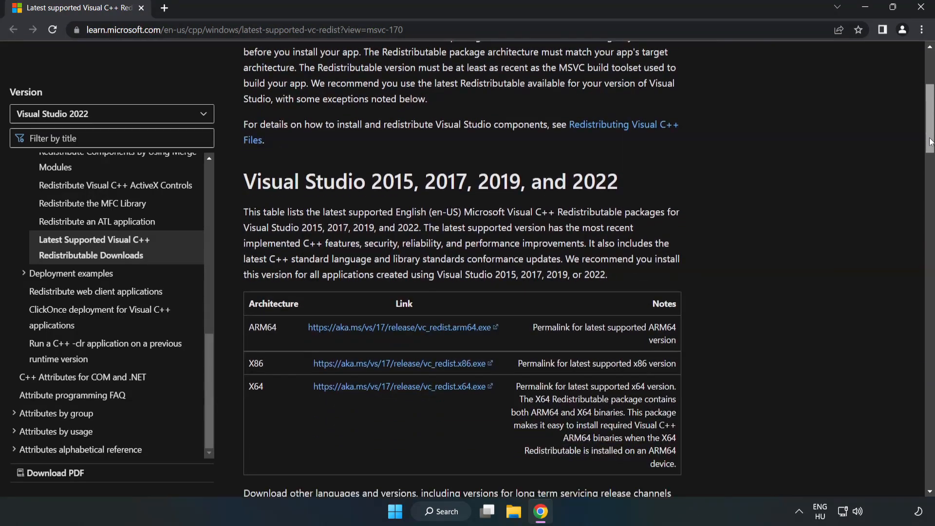
scroll(down, 3)
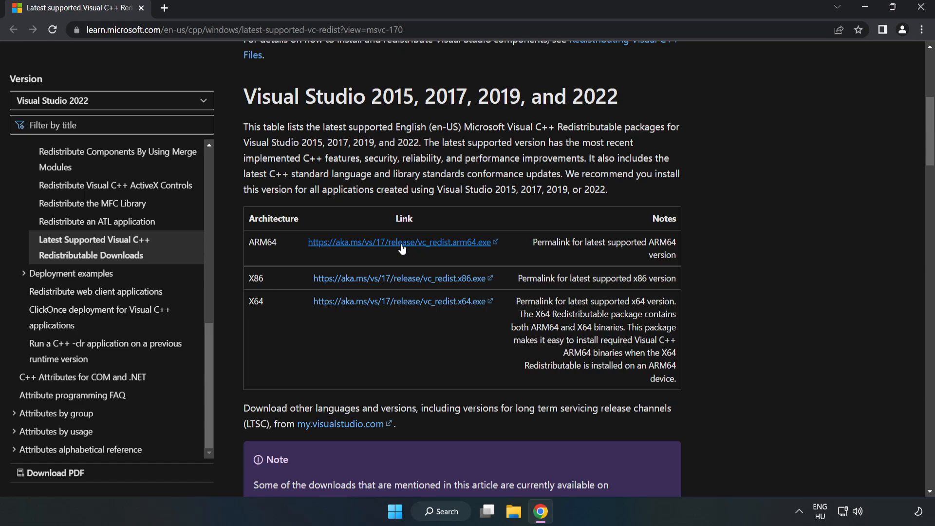
click(399, 242)
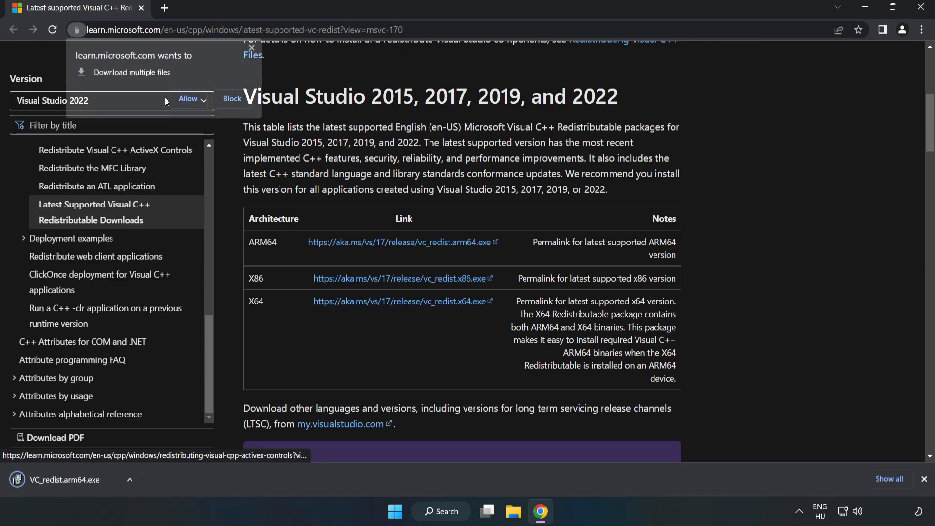
click(187, 98)
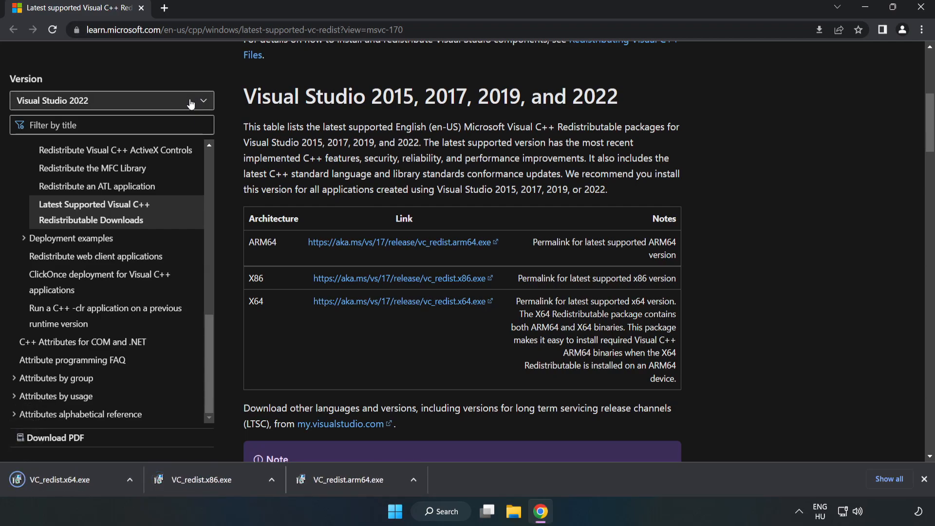
mouse_move(357, 487)
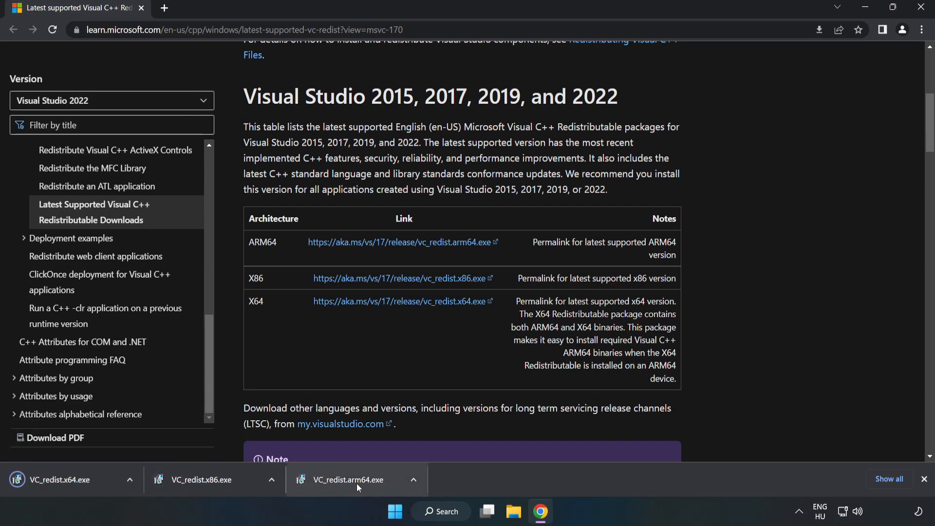
click(355, 479)
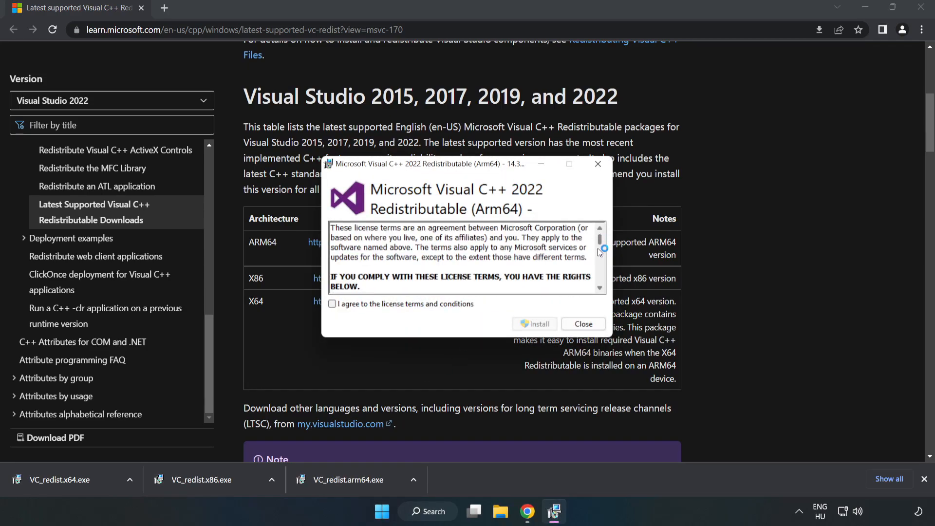
- Accept the ARM64 license, attempt the install, and close the unsupported-failure dialog
click(332, 304)
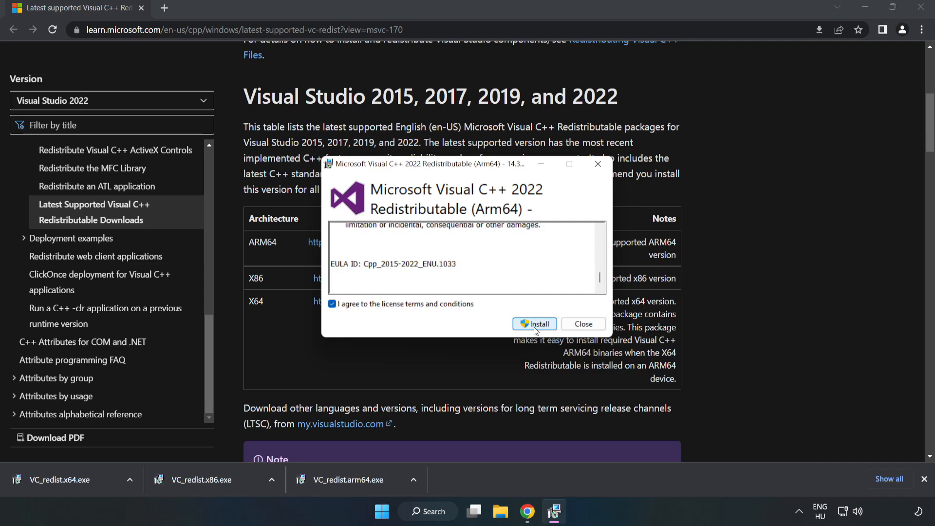
click(534, 323)
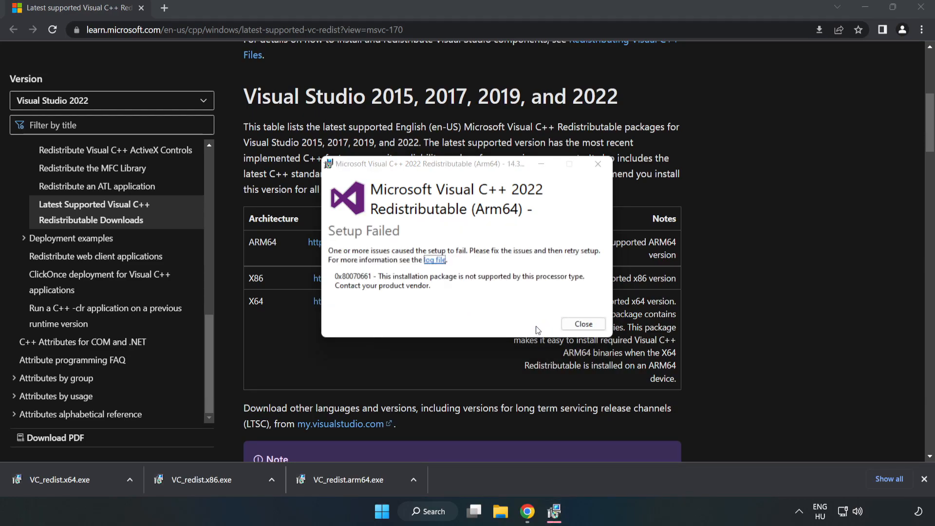
mouse_move(449, 278)
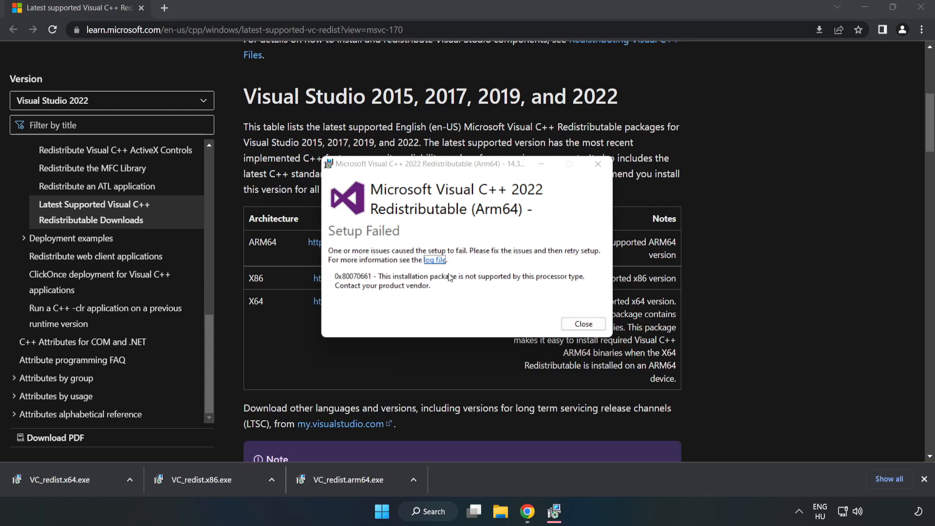
click(582, 324)
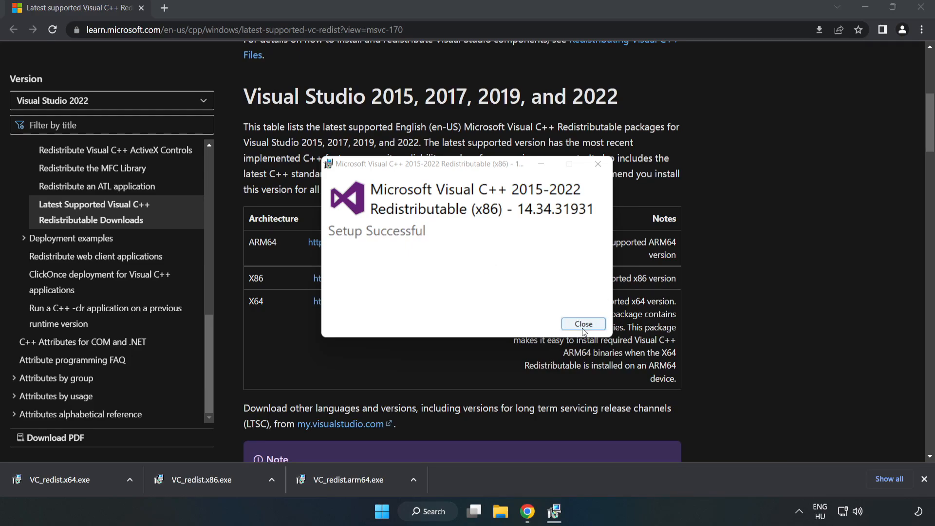
- Close the successful x86 setup, then install the x64 redistributable and close it without restarting
click(582, 324)
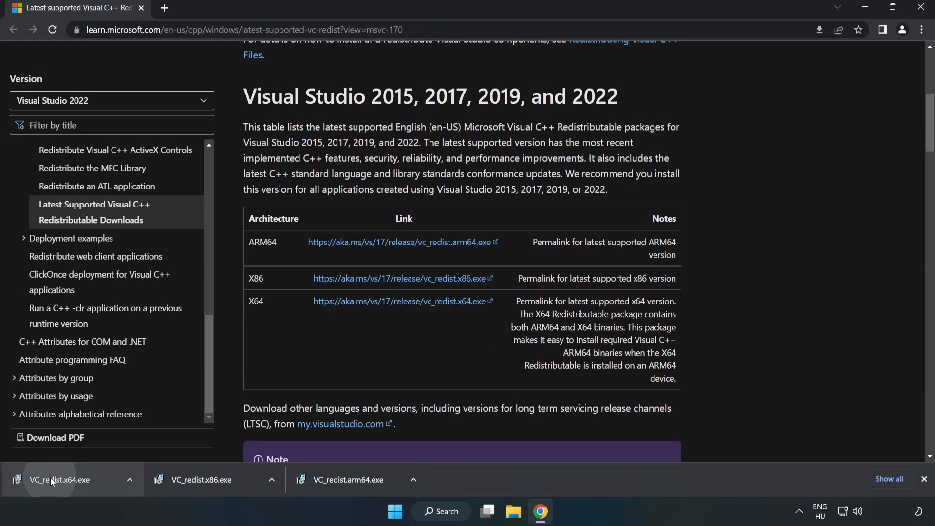
click(59, 479)
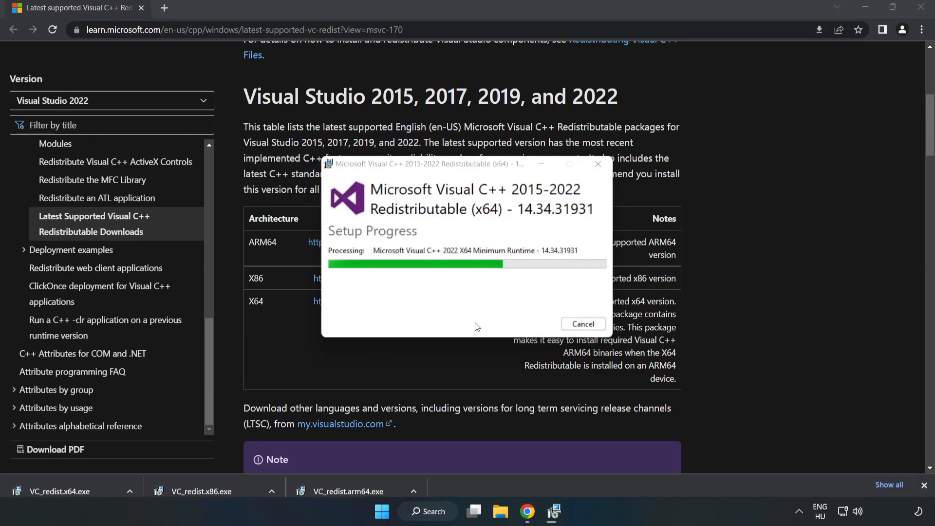
scroll(up, 3)
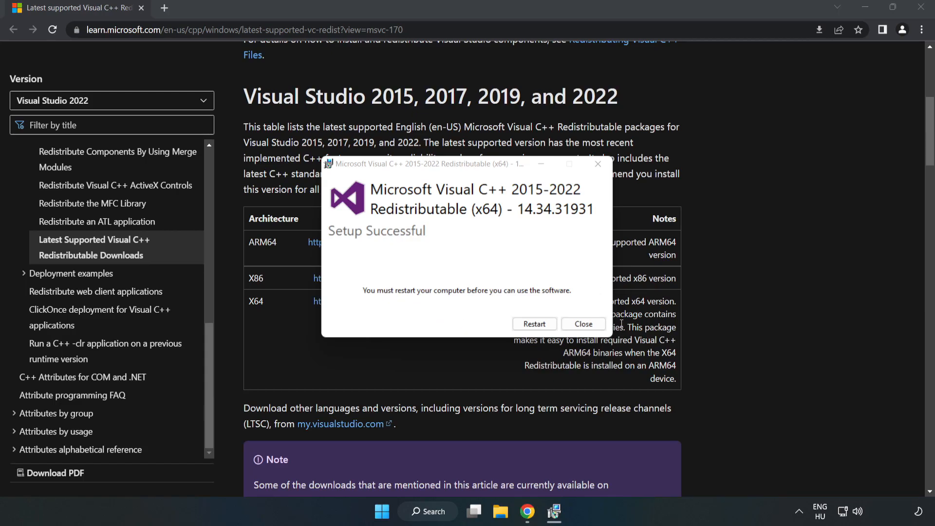
click(582, 324)
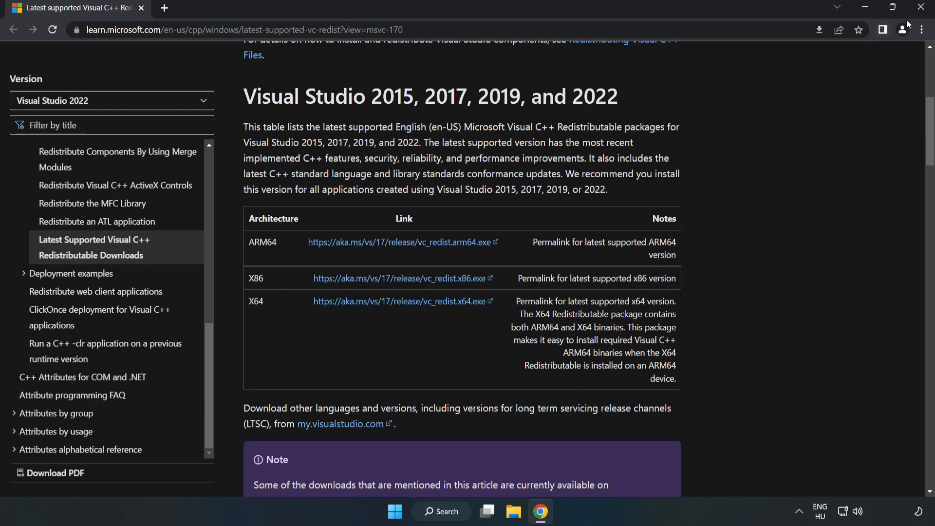
mouse_move(919, 8)
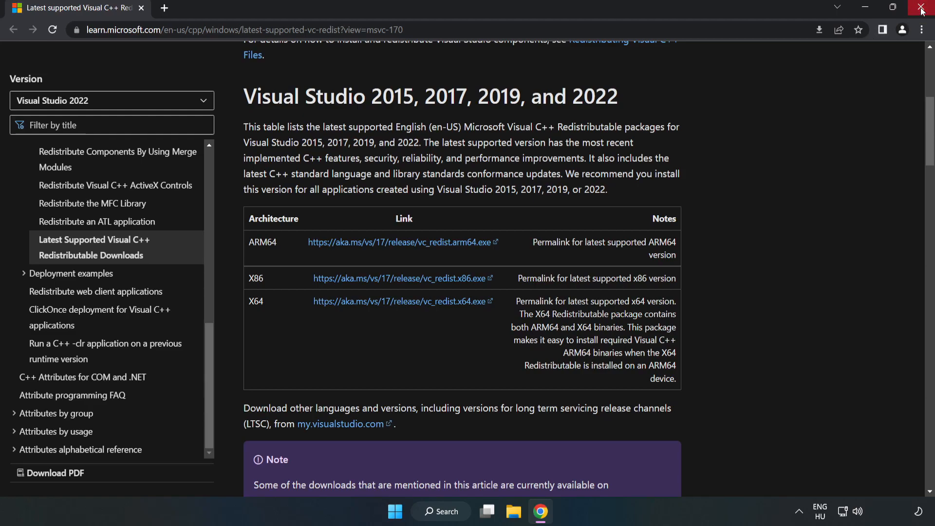
- Close Chrome and open the Start menu power options to reveal Restart
click(921, 7)
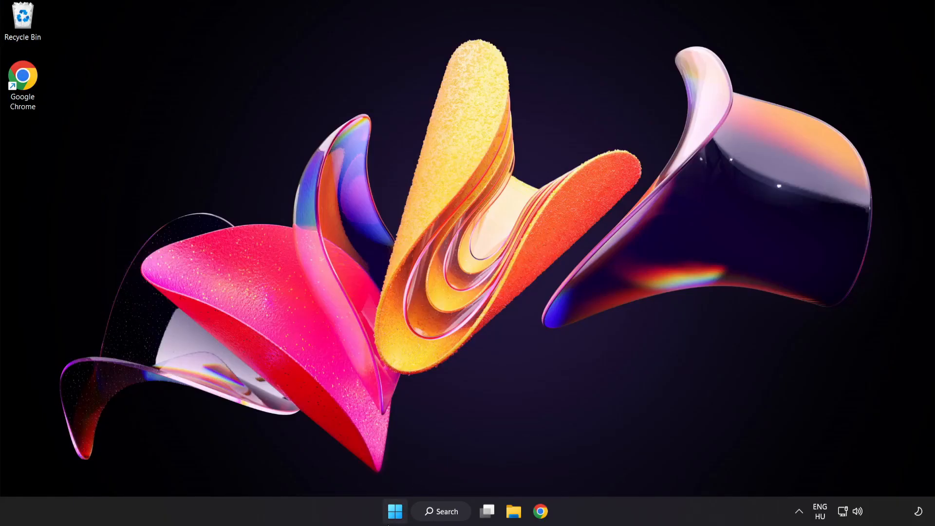
click(393, 511)
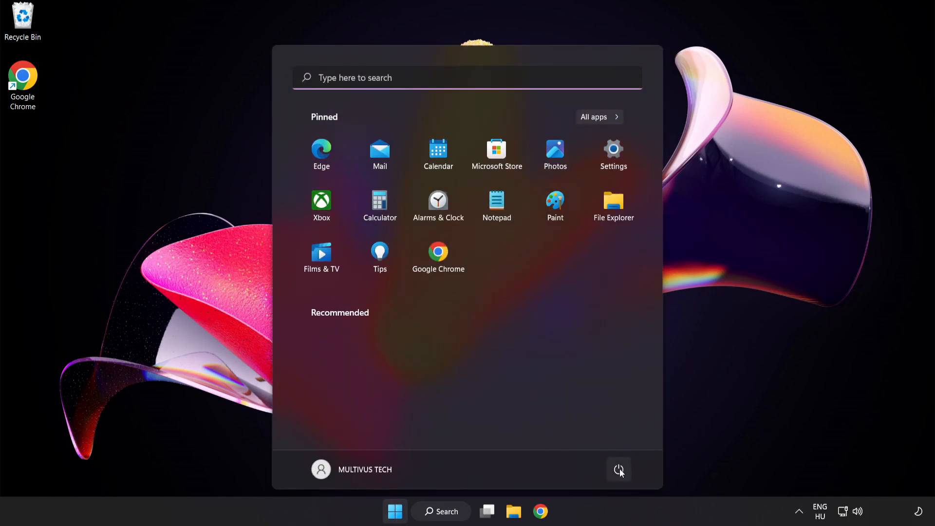
click(618, 469)
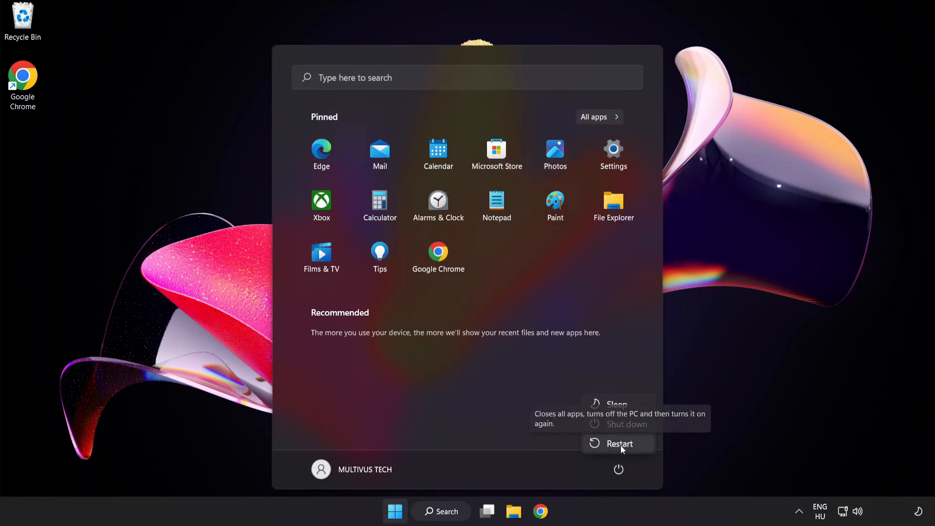